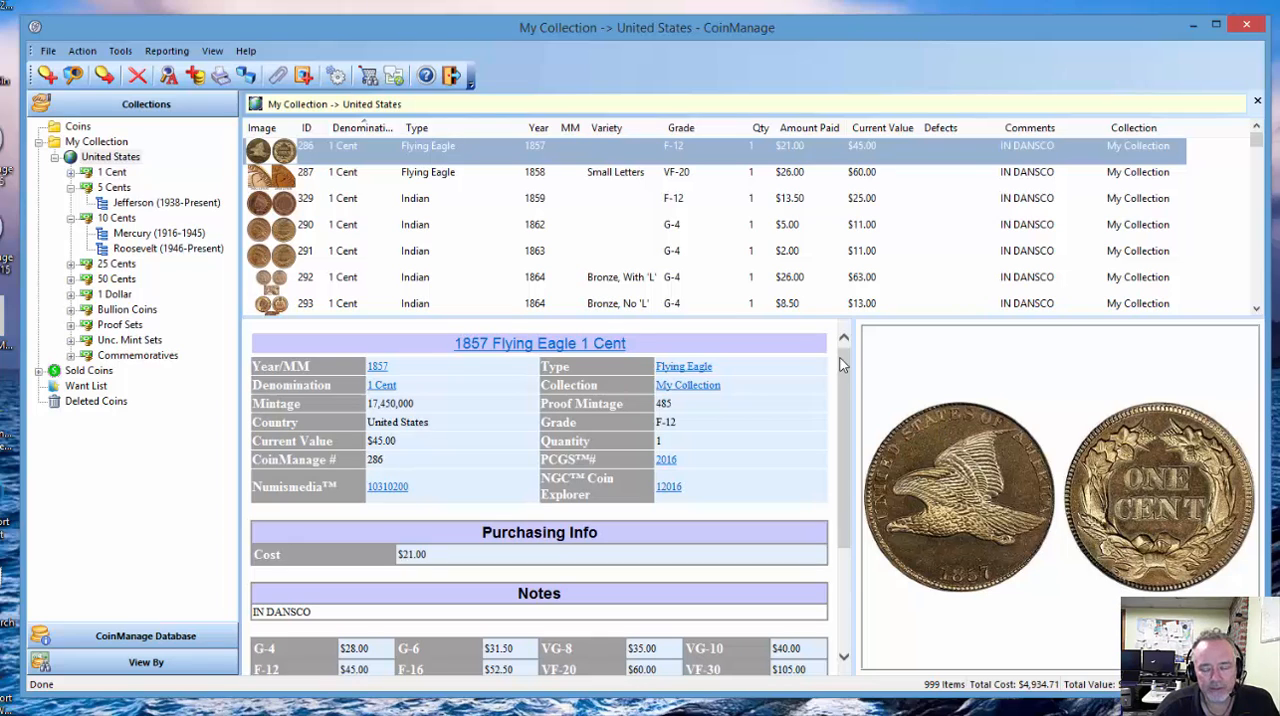
mouse_move(844, 330)
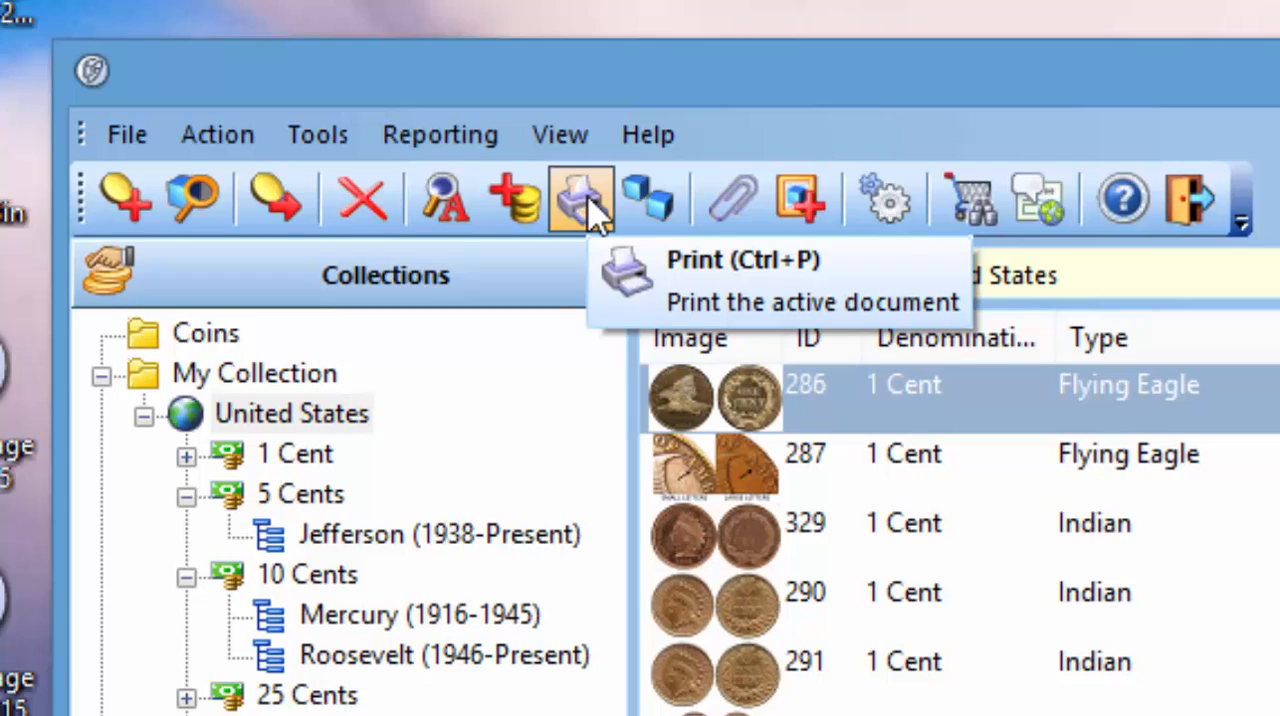
Set the United States report to show totals and coin images in landscape orientation.
left_click(580, 196)
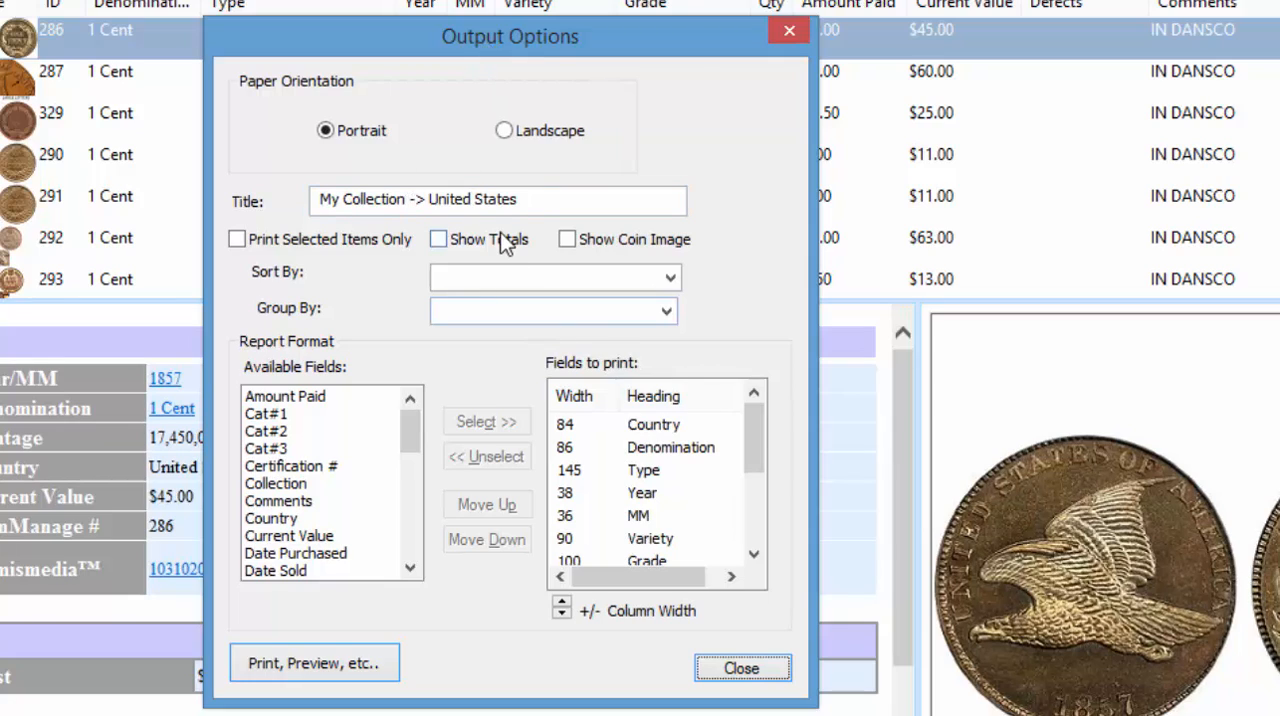
mouse_move(556, 270)
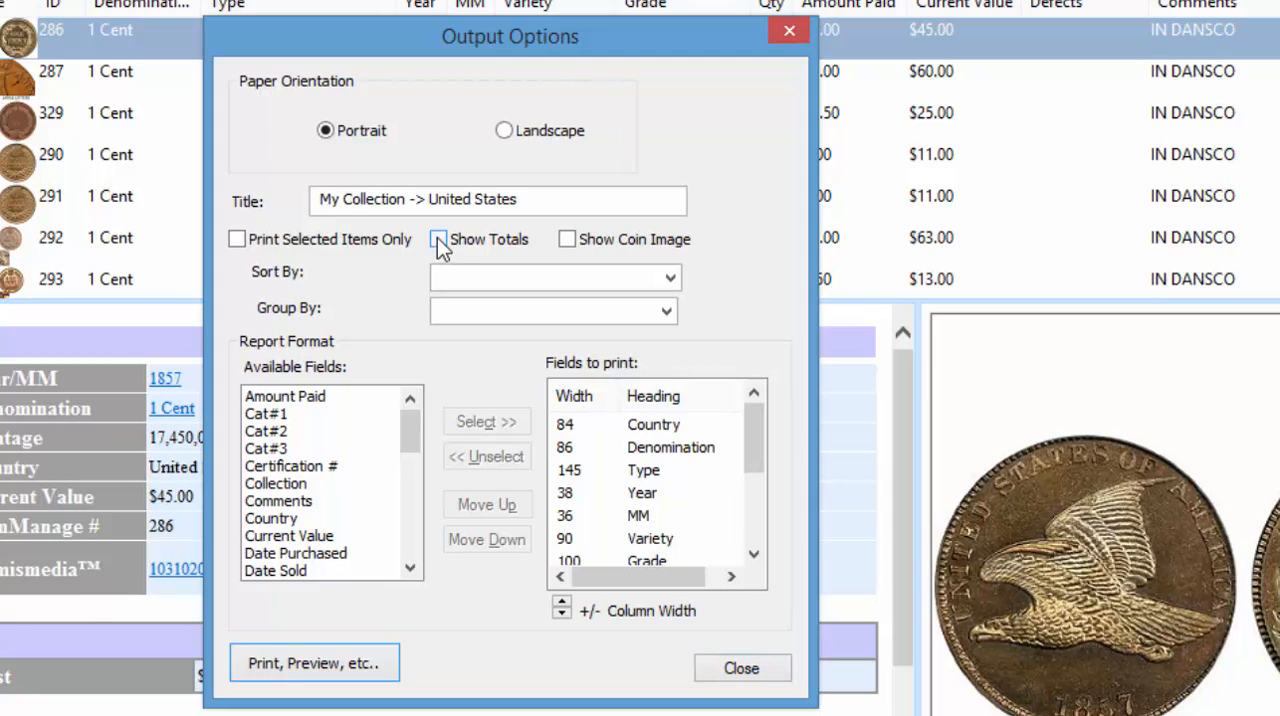
left_click(568, 240)
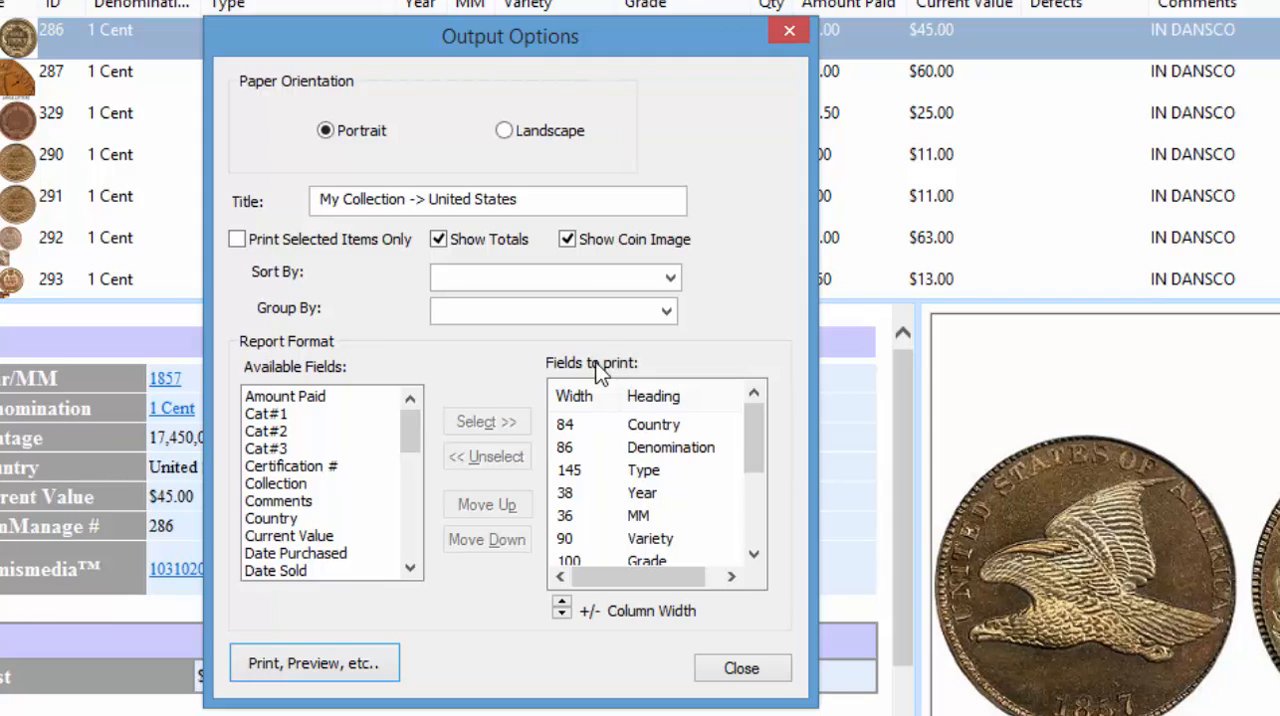
left_click(504, 130)
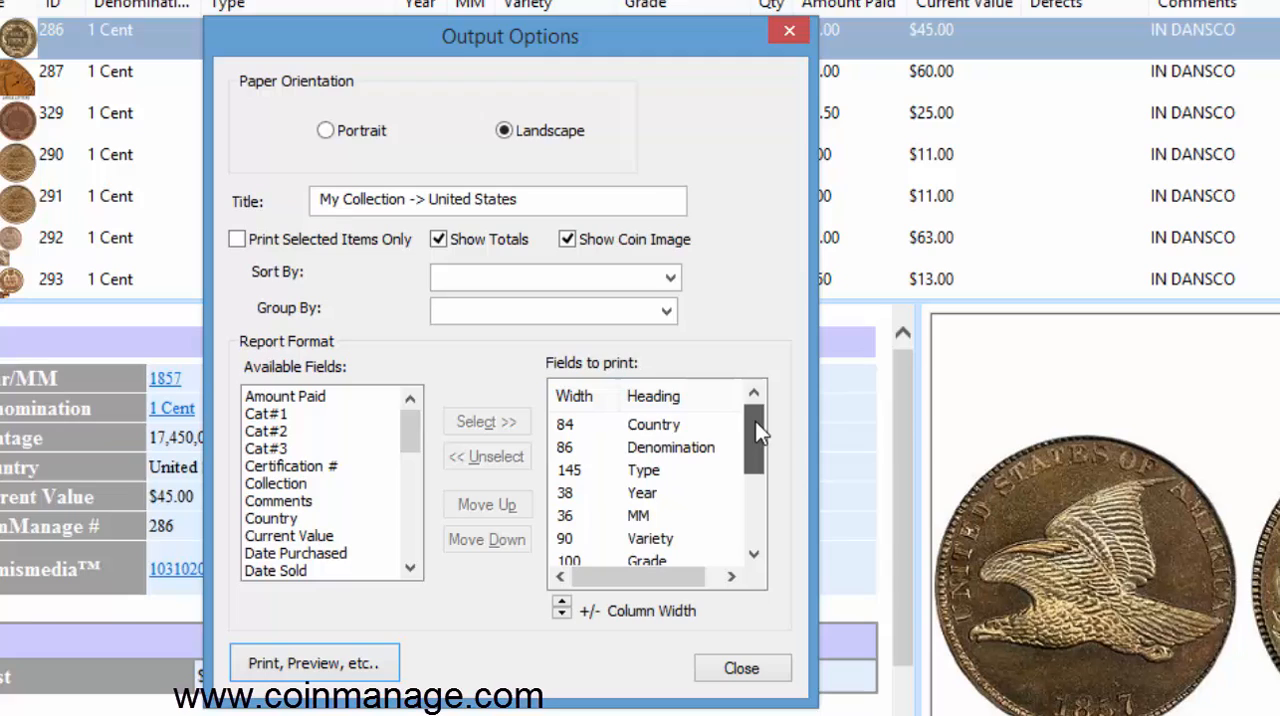
Remove the Defects field from the report's printed columns.
scroll("down", 3)
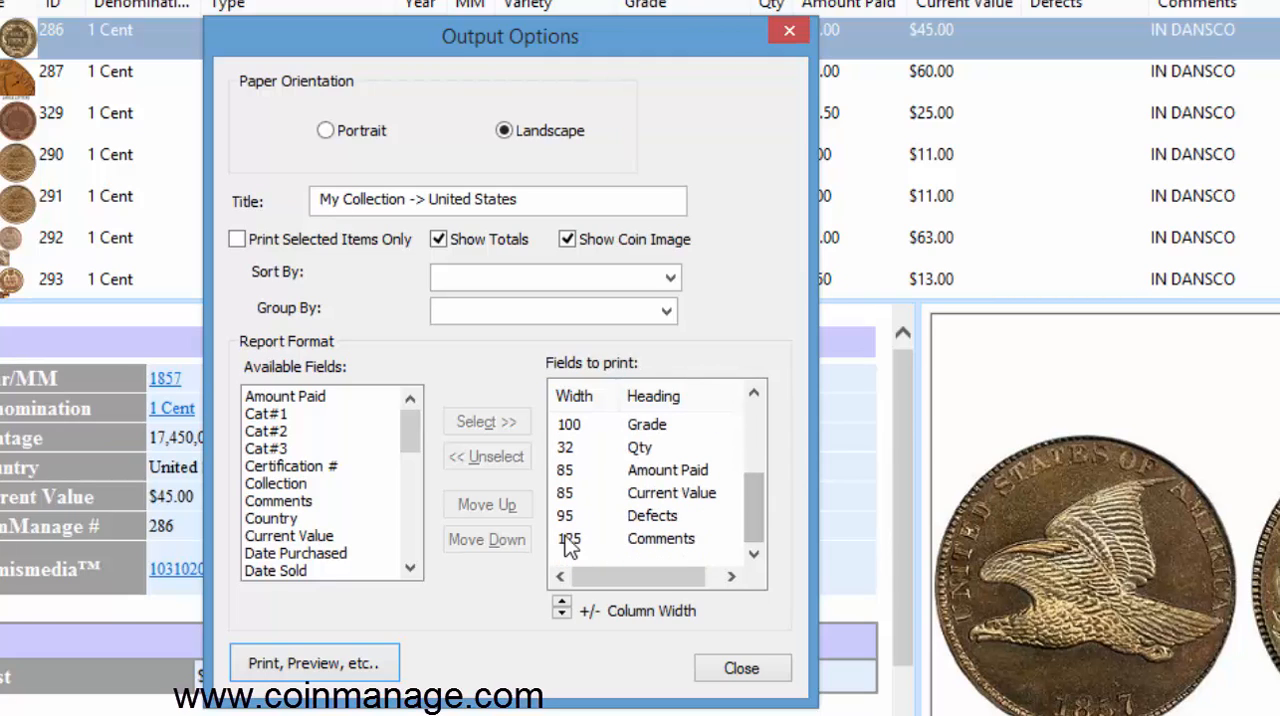
left_click(652, 516)
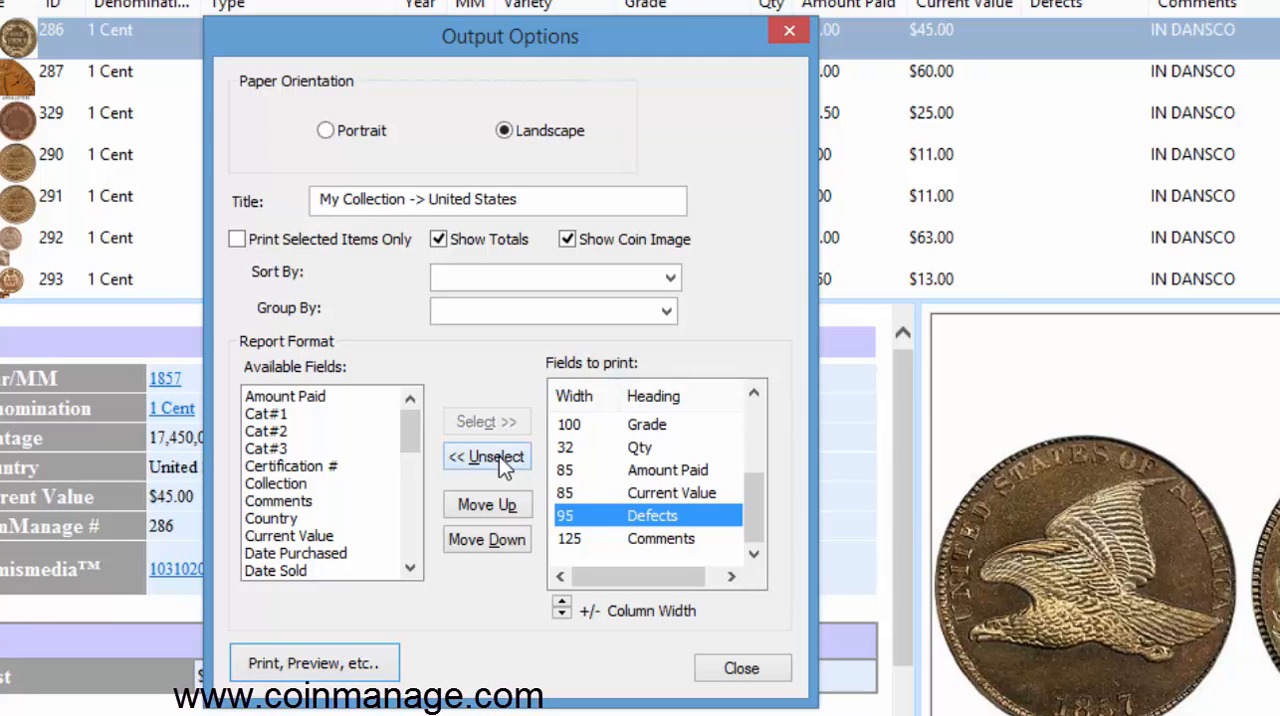
left_click(488, 456)
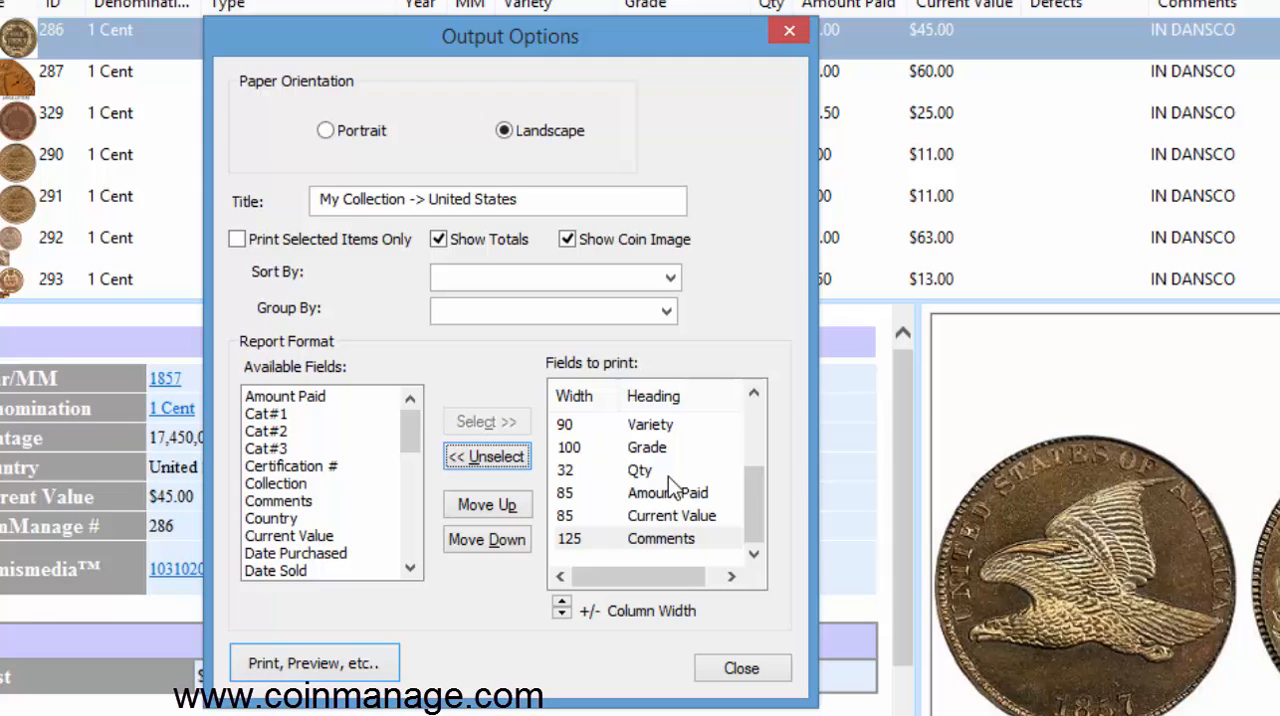
mouse_move(584, 524)
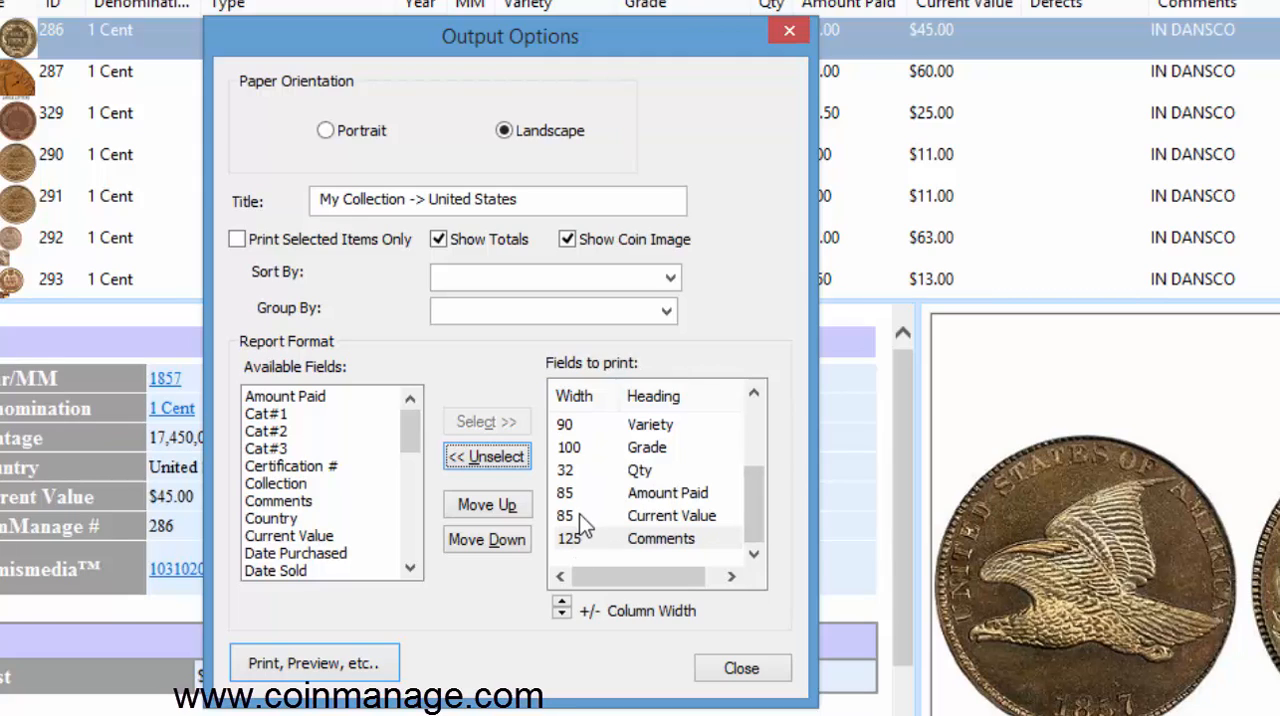
Move Current Value up to follow MM and select Country for removal.
left_click(672, 516)
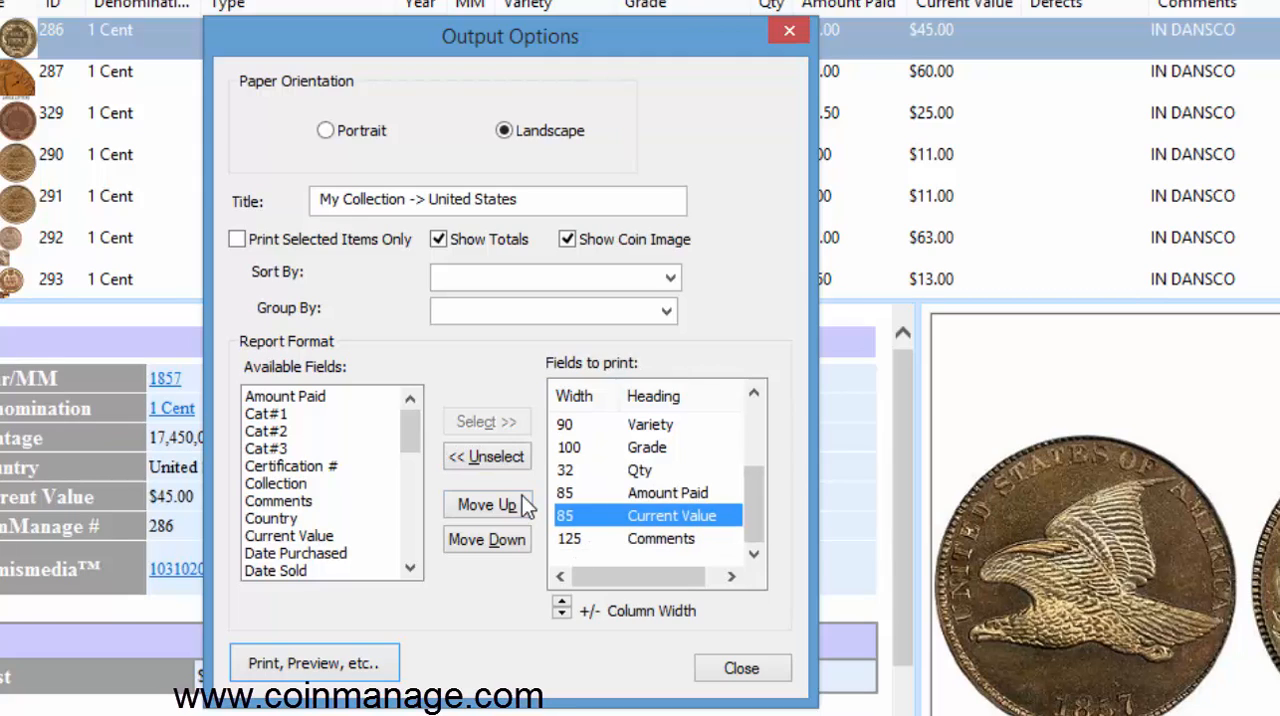
left_click(488, 504)
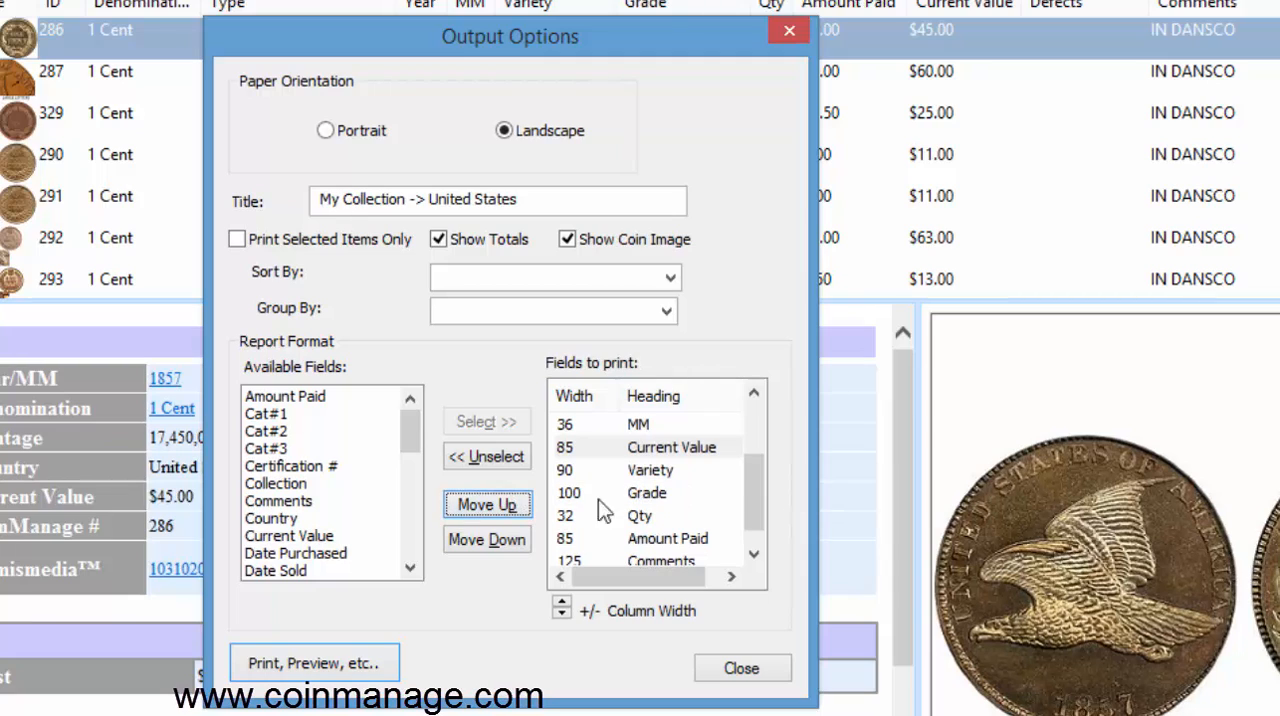
left_click(488, 540)
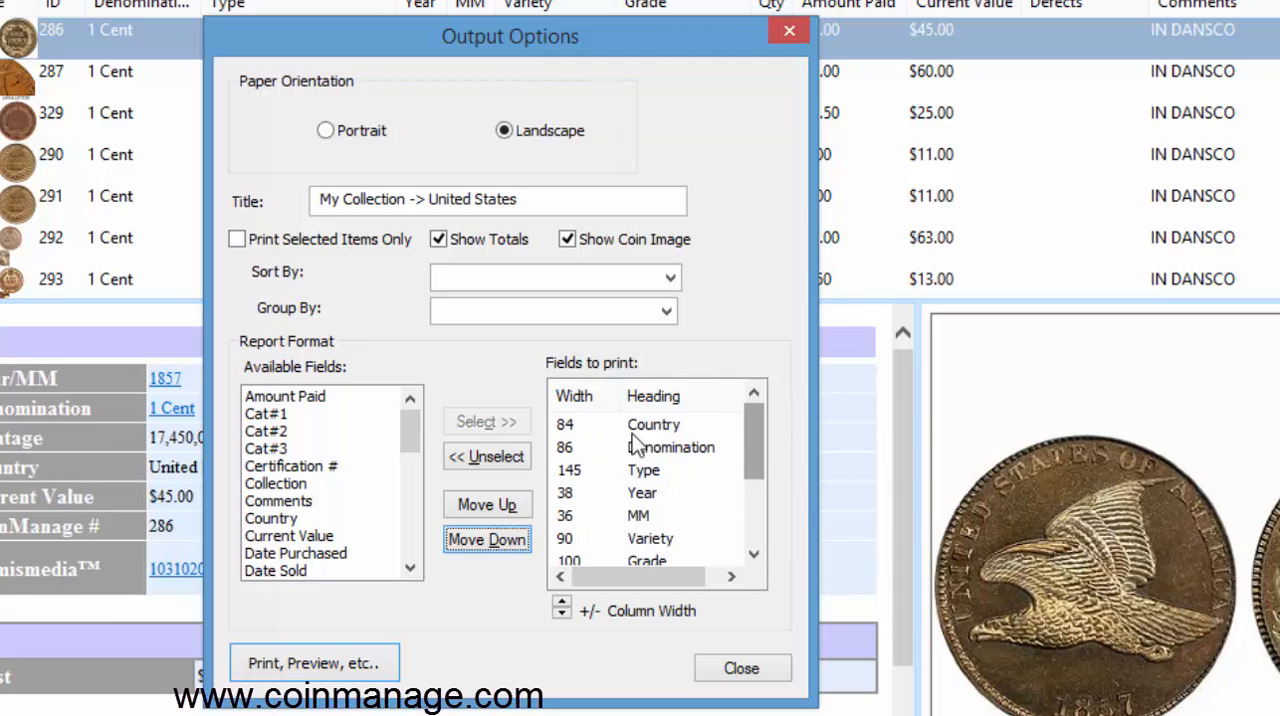
left_click(652, 424)
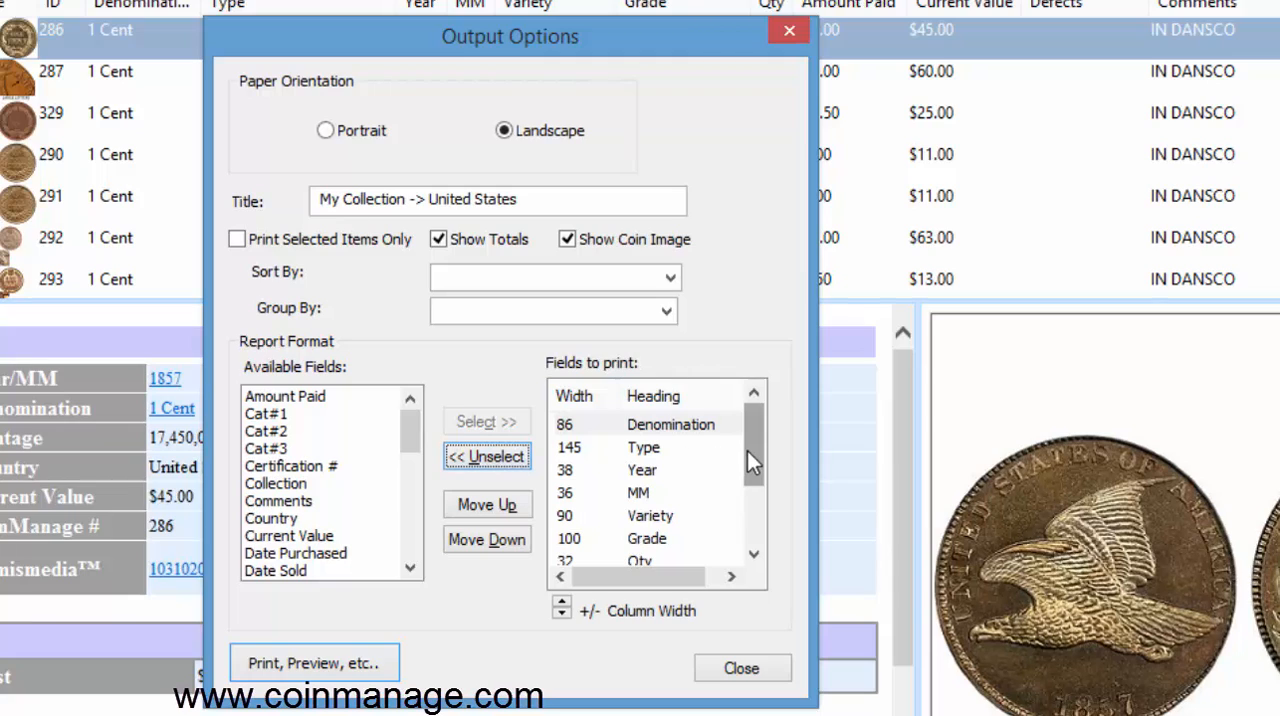
scroll("down", 3)
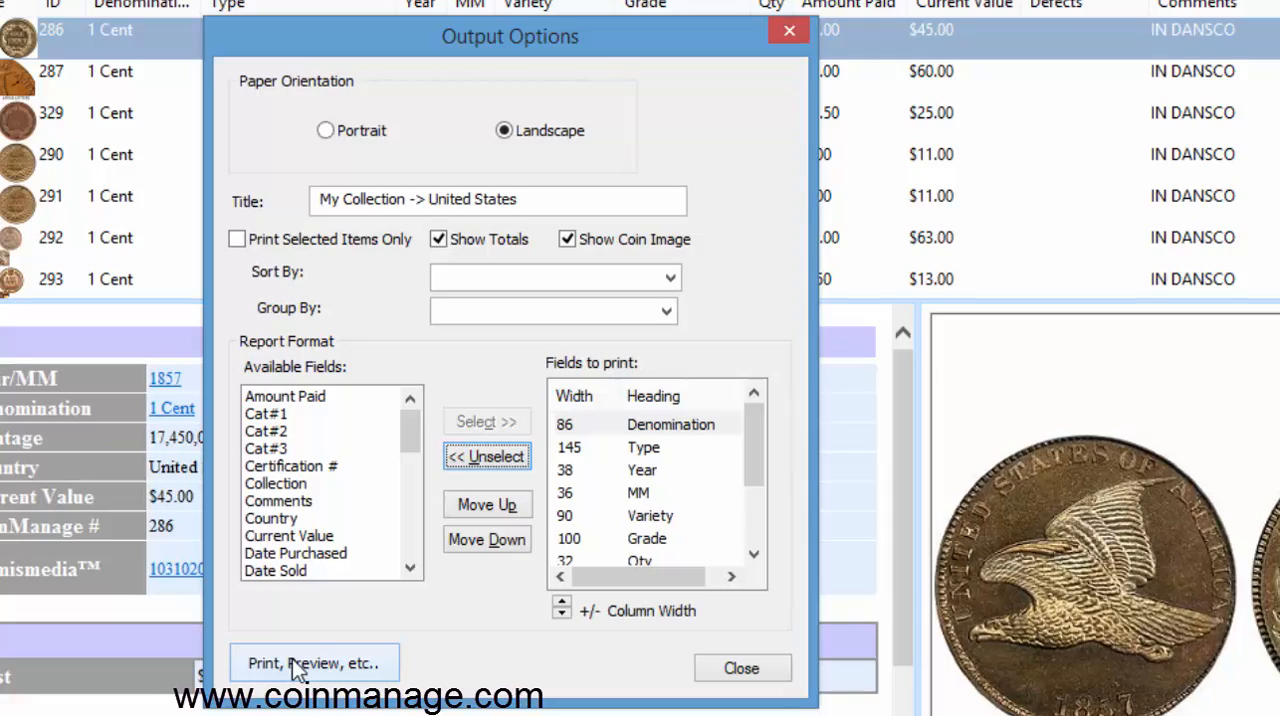
In Print Options, direct the report output to an on-screen Preview.
left_click(312, 664)
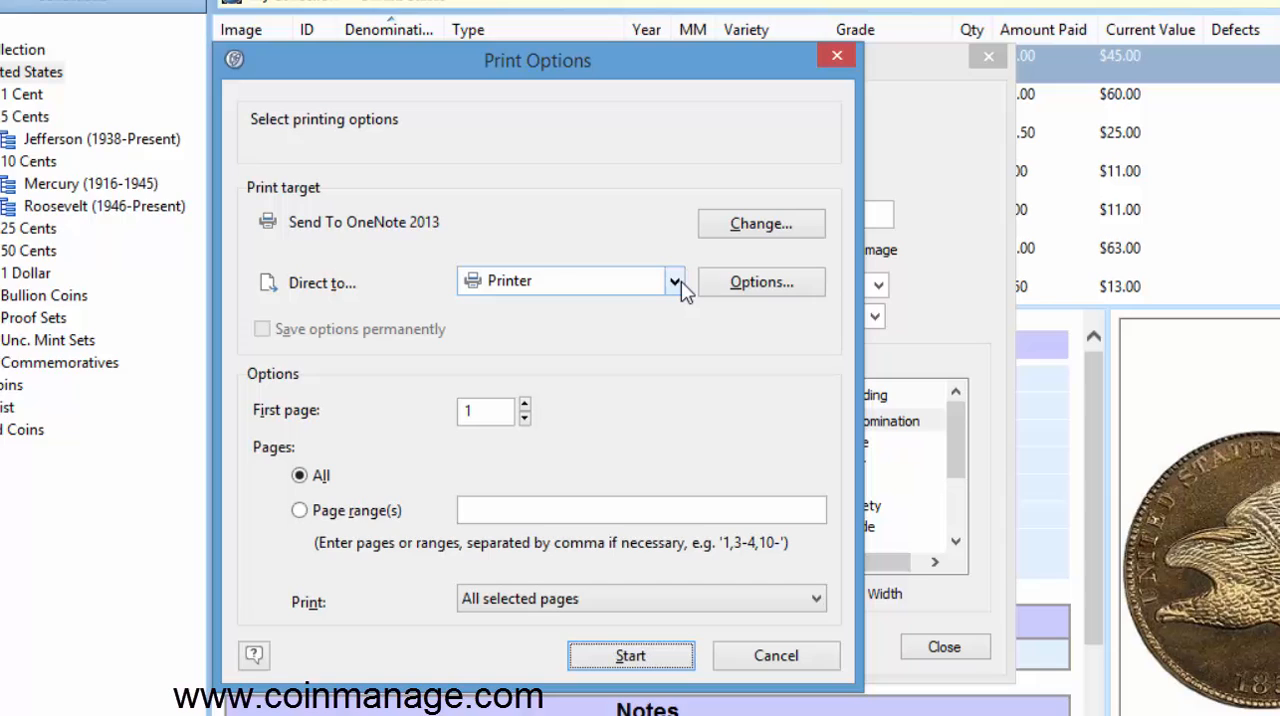
left_click(676, 280)
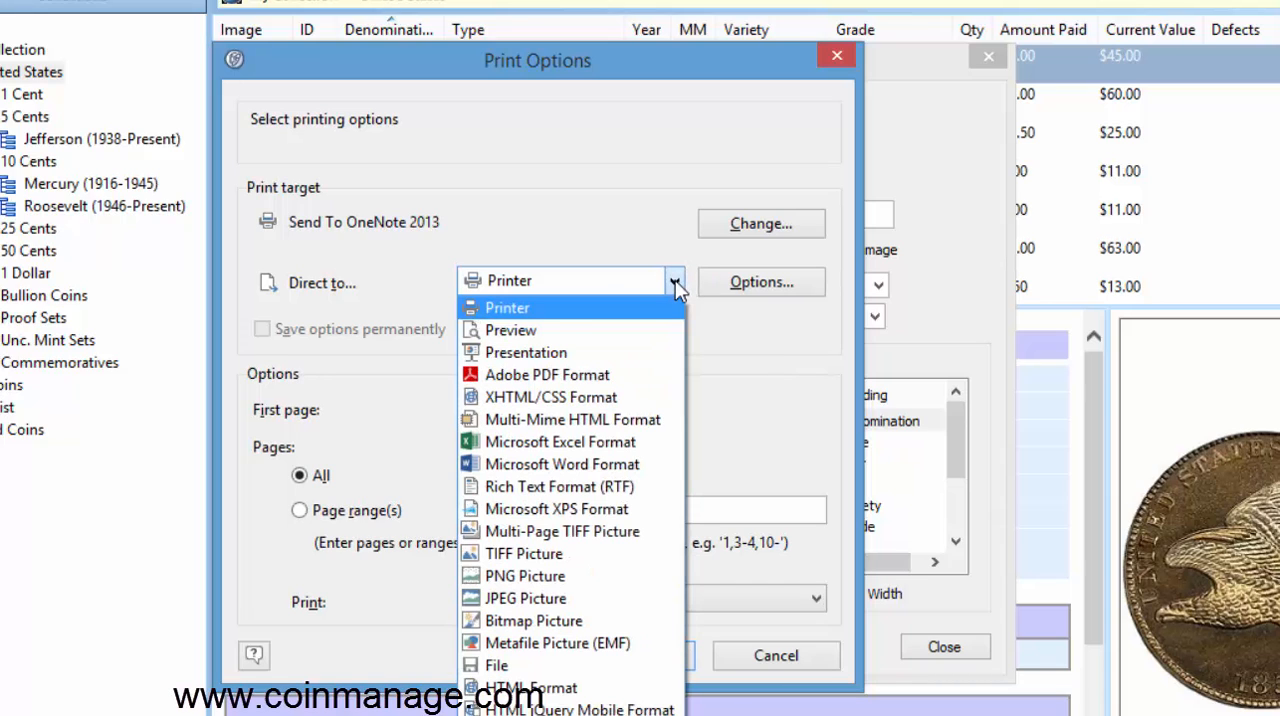
mouse_move(600, 330)
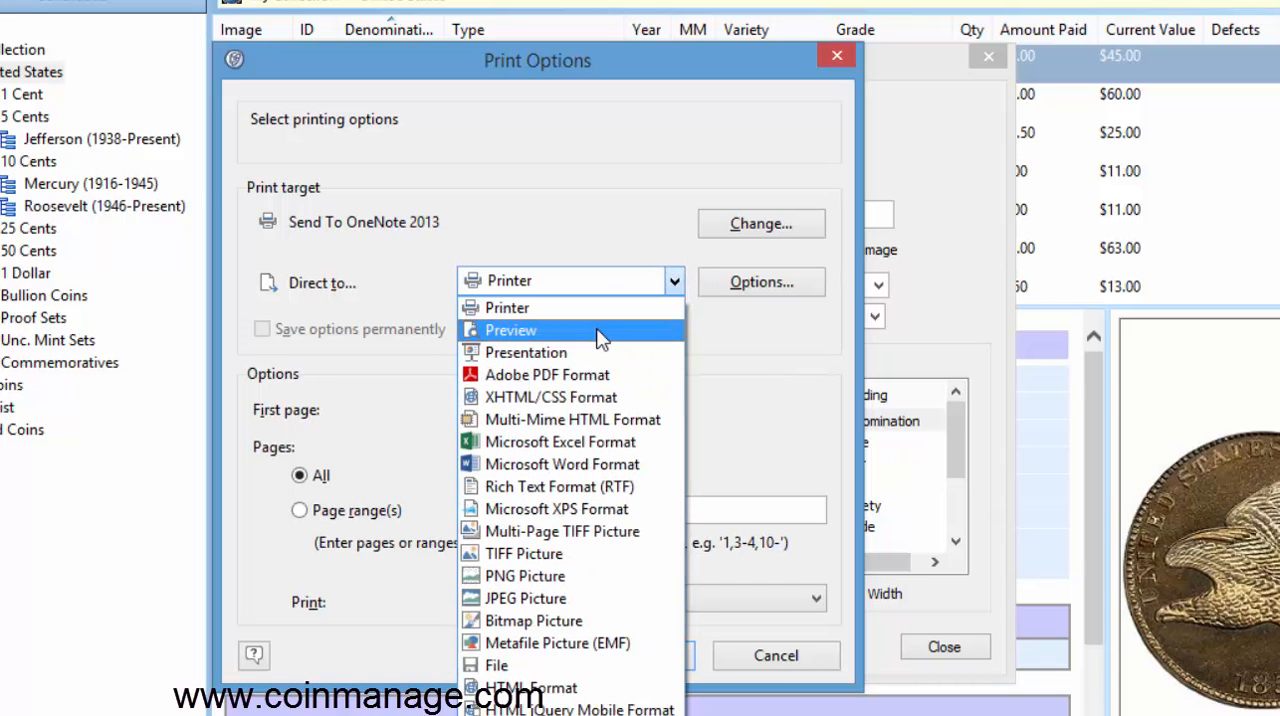
left_click(510, 330)
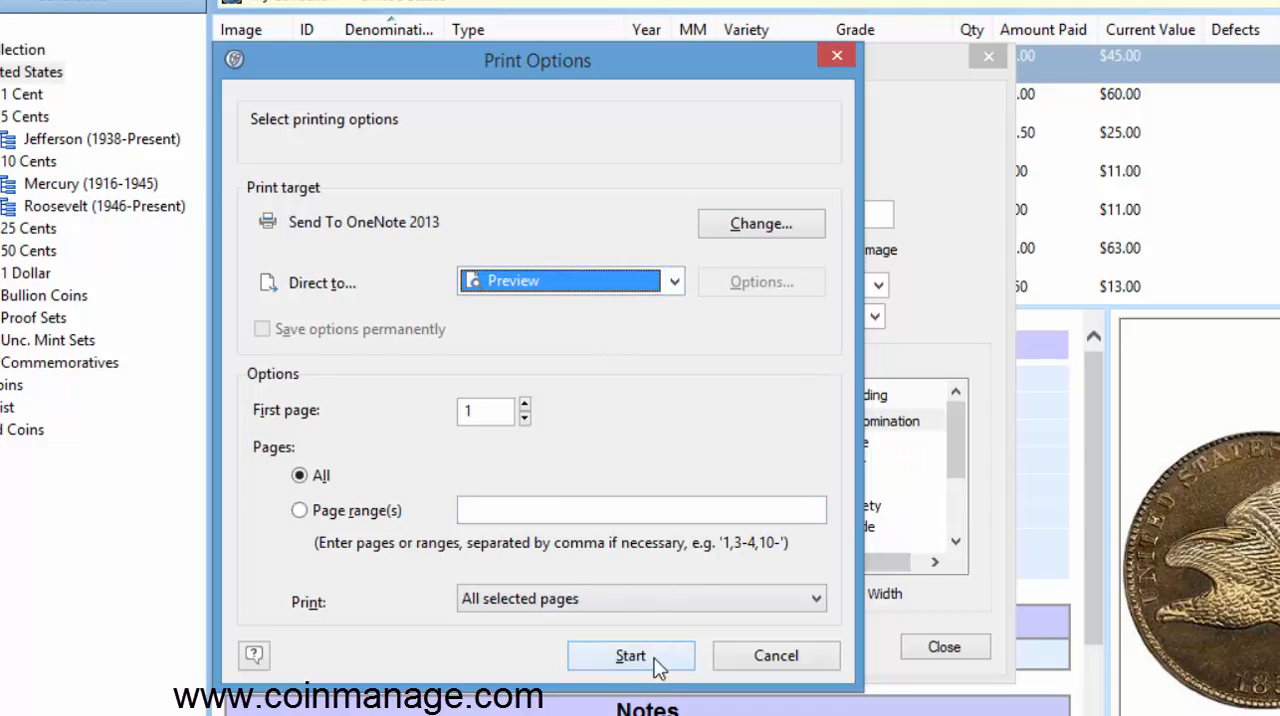
Generate the landscape report preview, inspect it, and close it.
left_click(630, 656)
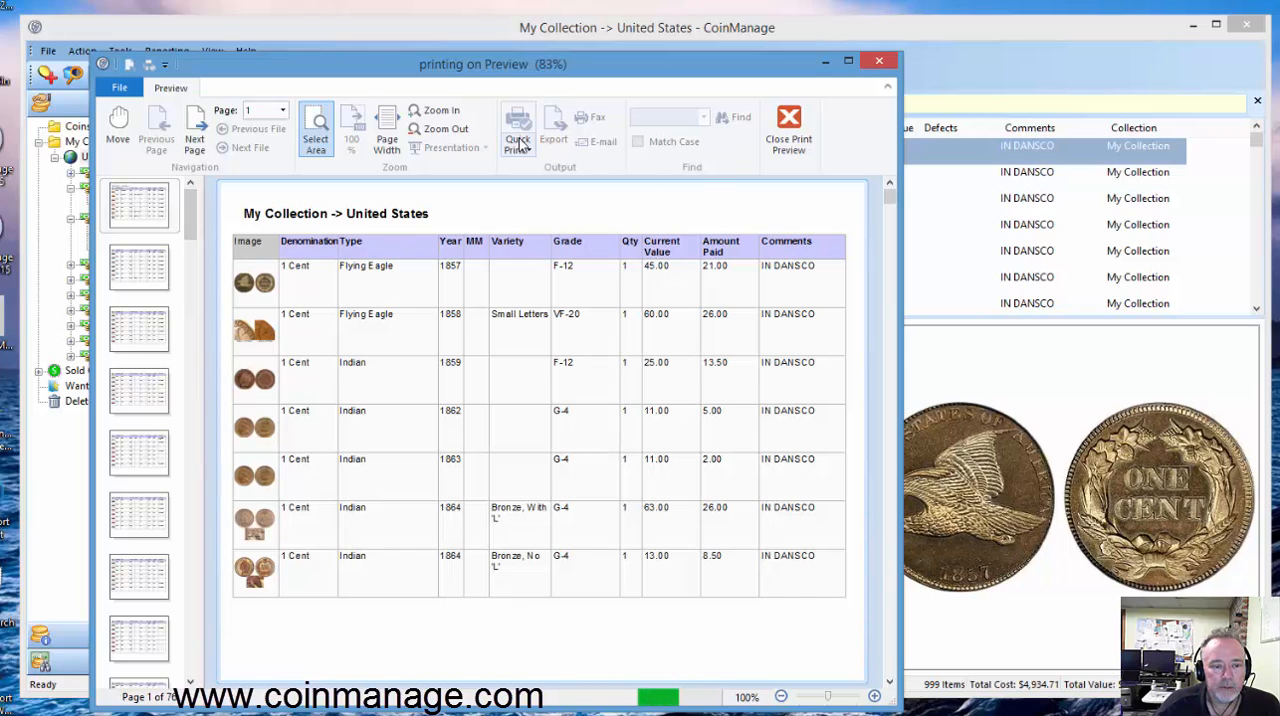
left_click(516, 132)
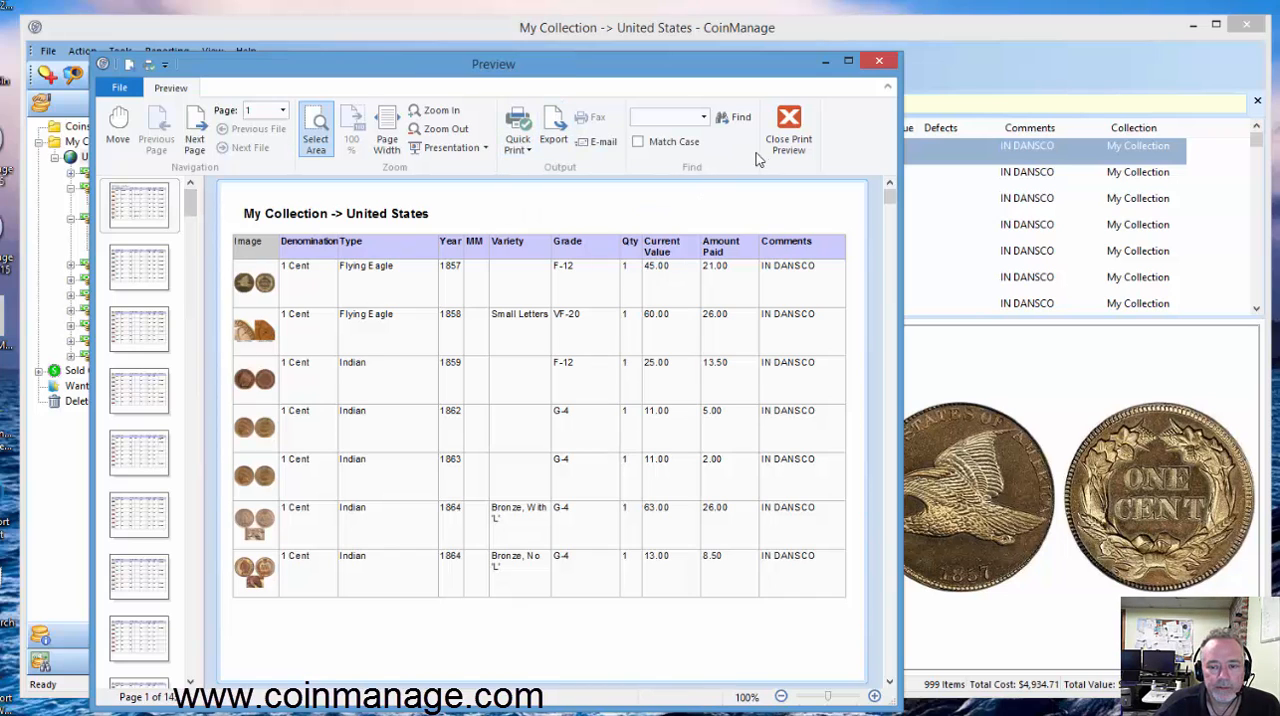
mouse_move(788, 124)
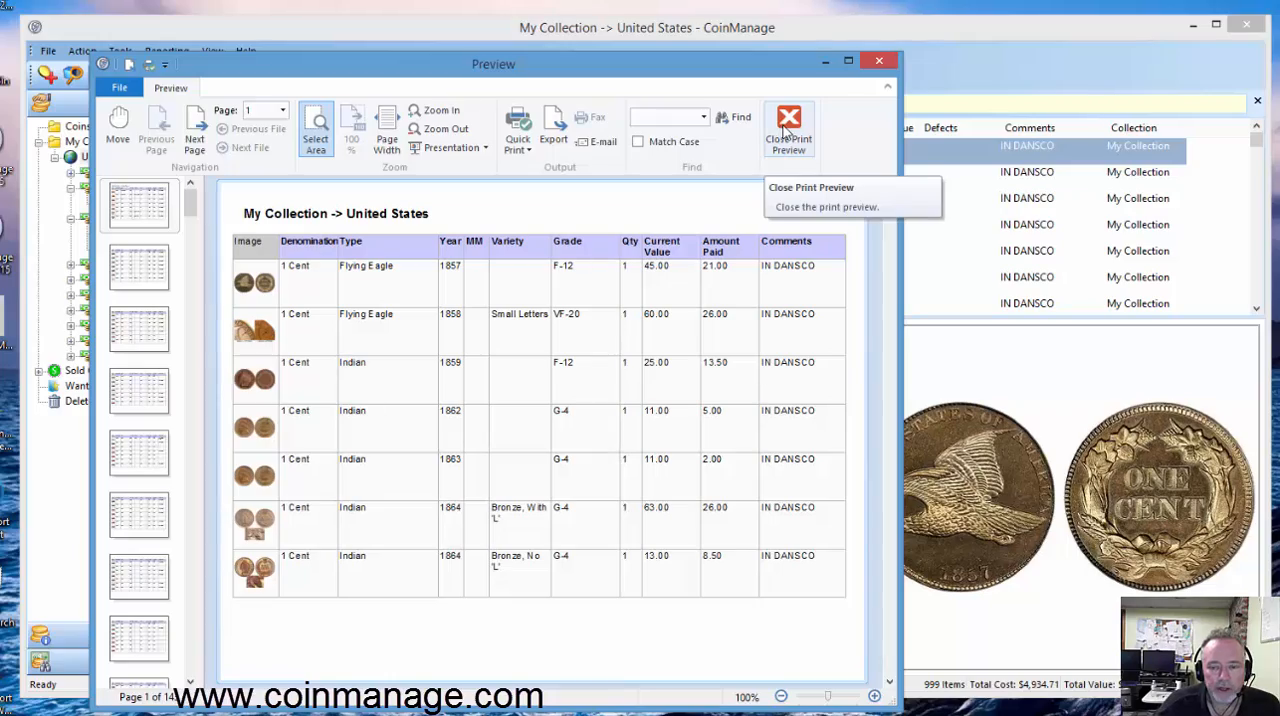
left_click(788, 130)
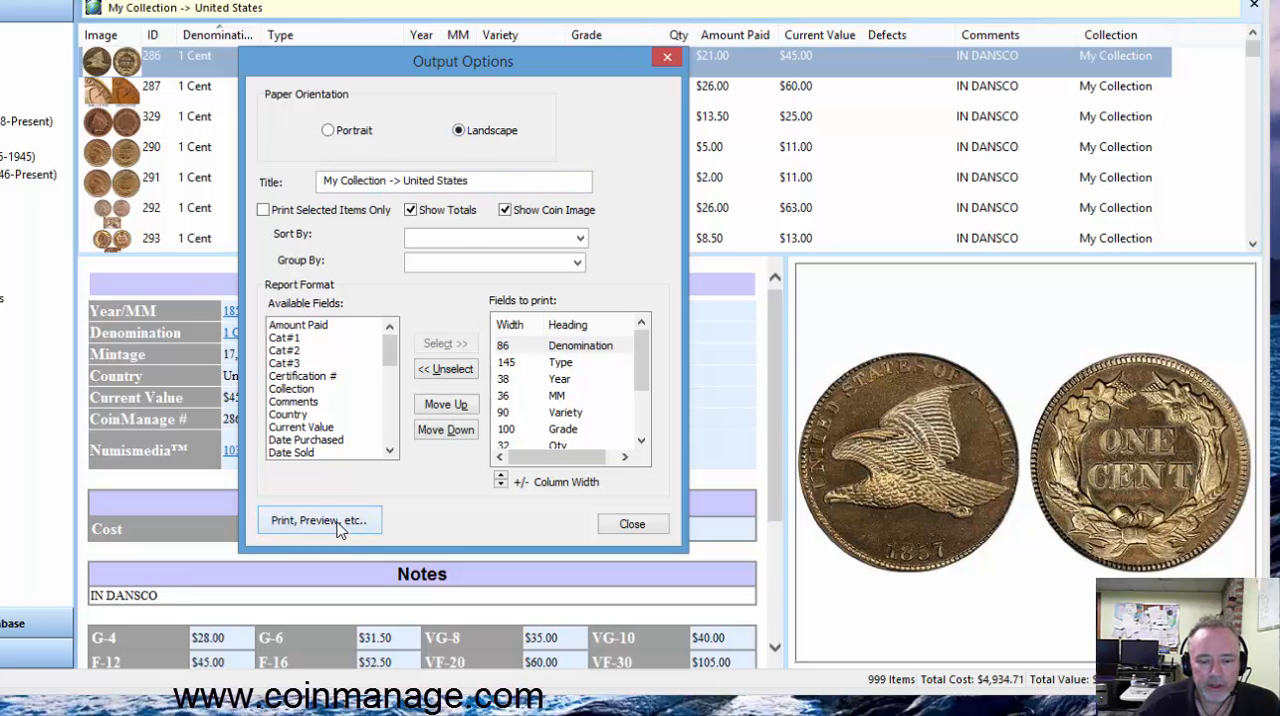
Direct the report output to Microsoft Excel Format.
left_click(320, 520)
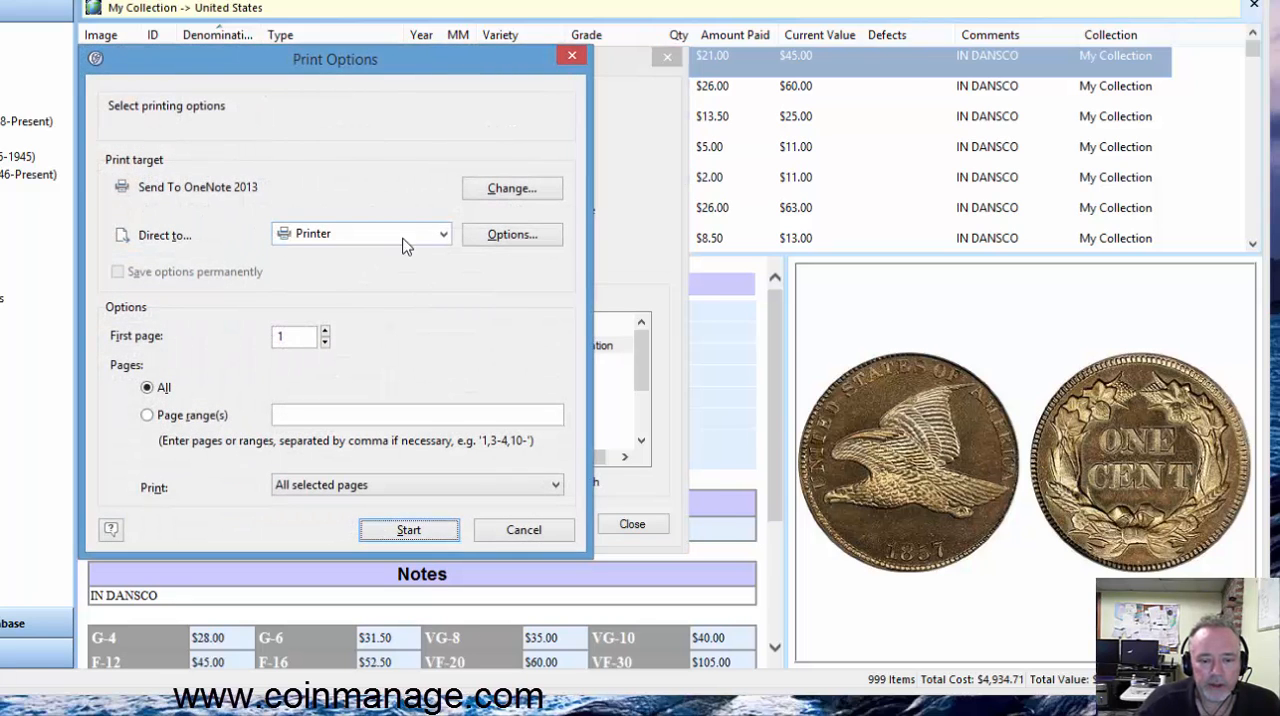
left_click(442, 232)
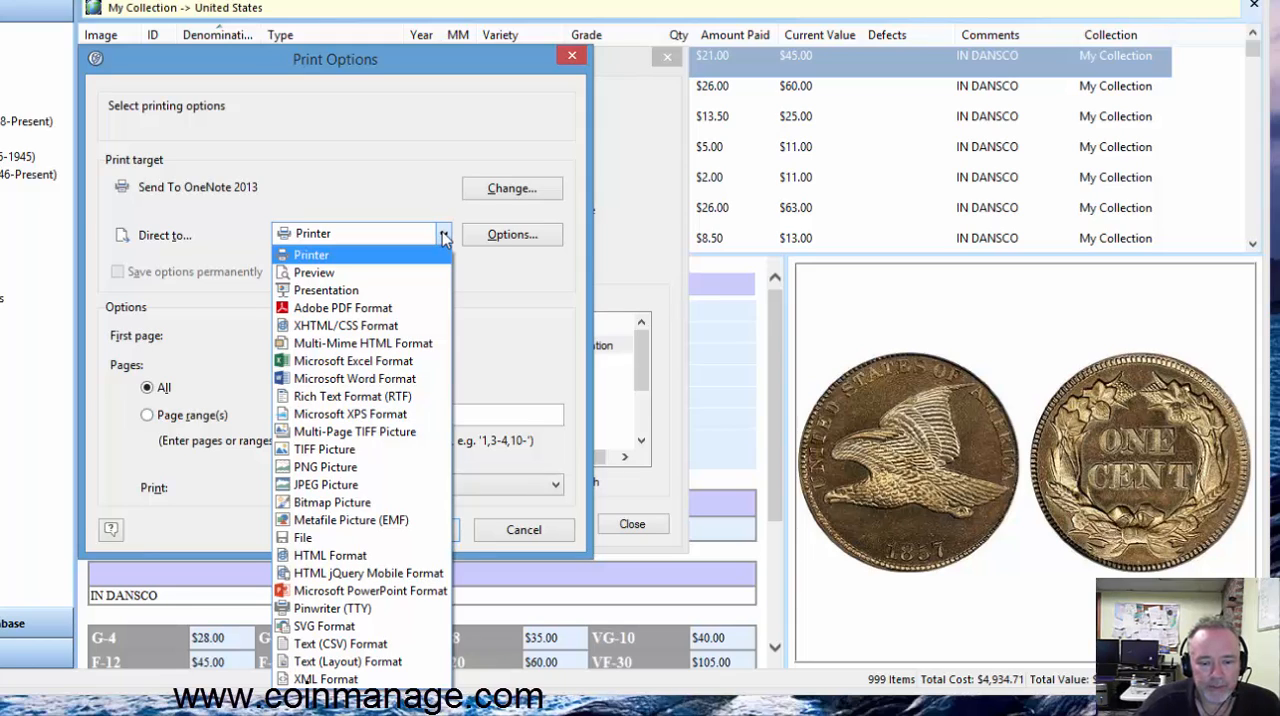
mouse_move(352, 360)
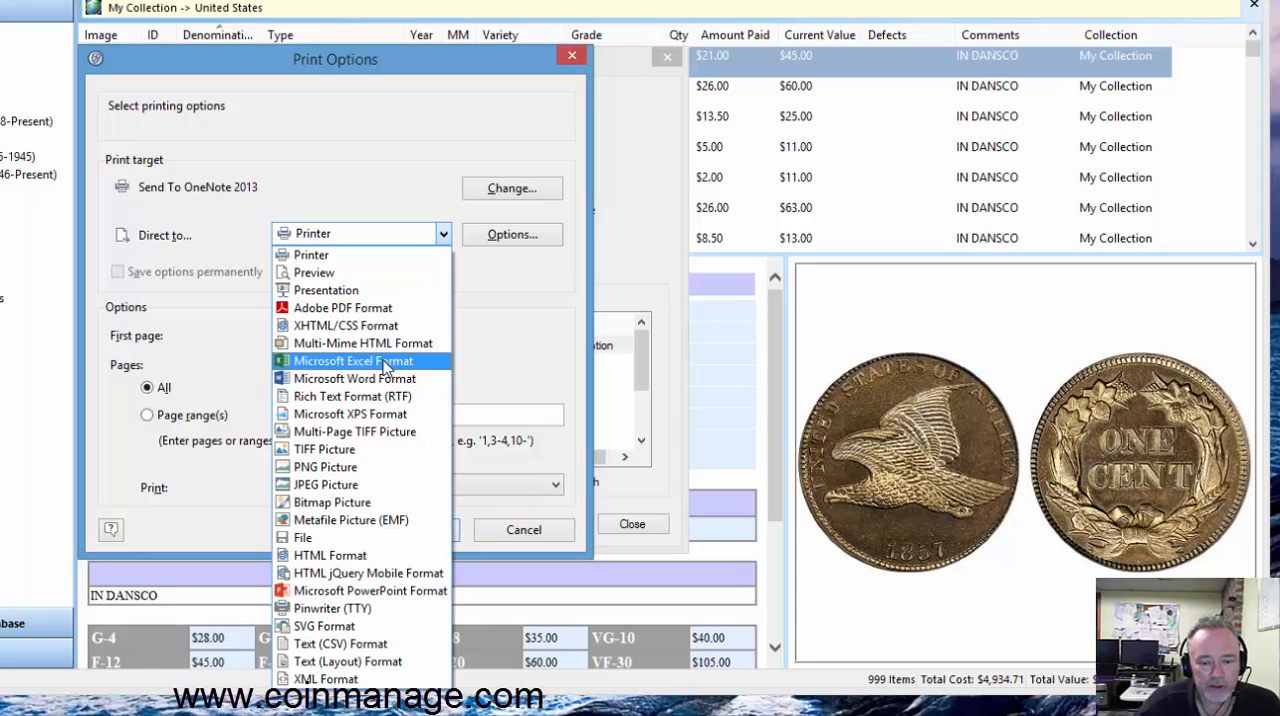
mouse_move(344, 308)
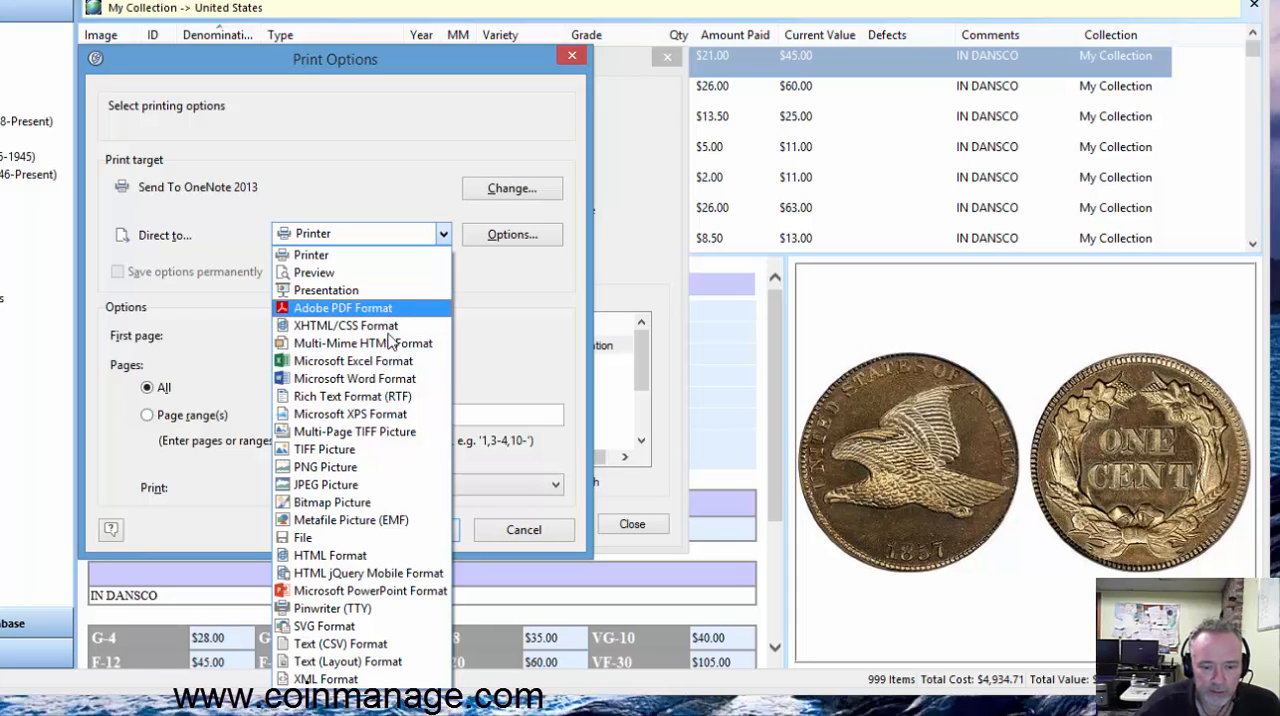
mouse_move(352, 360)
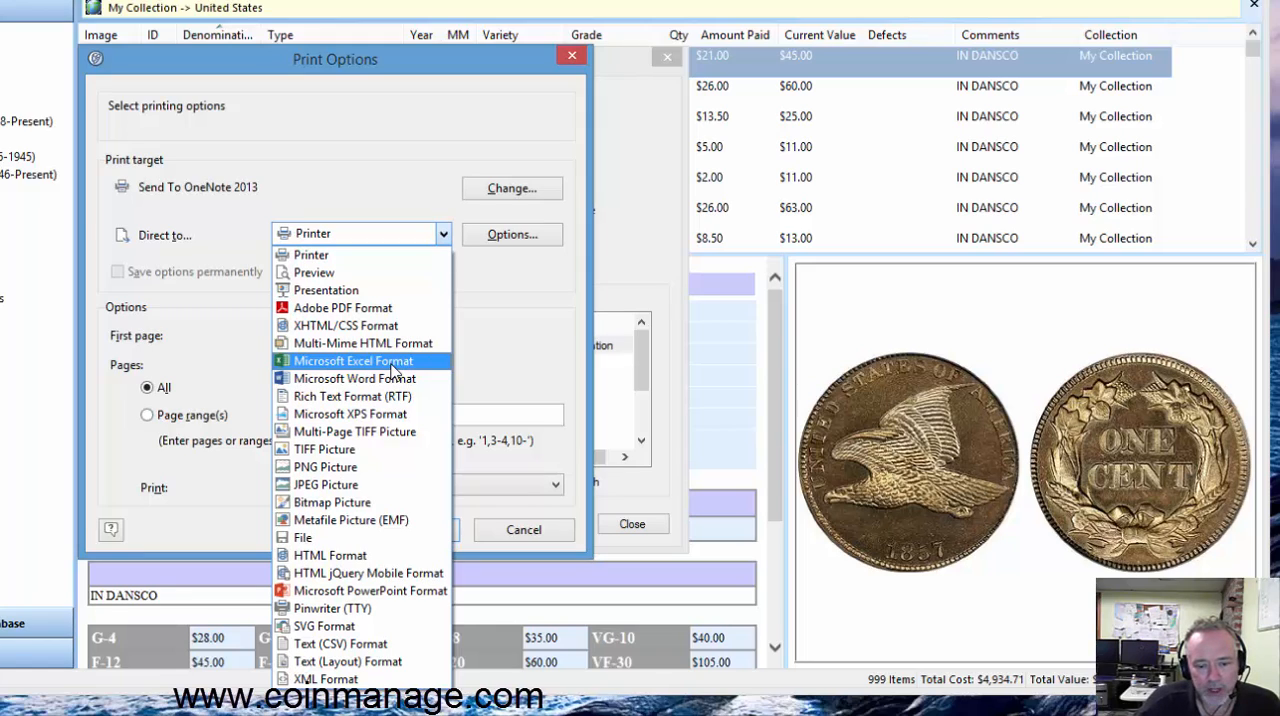
left_click(352, 360)
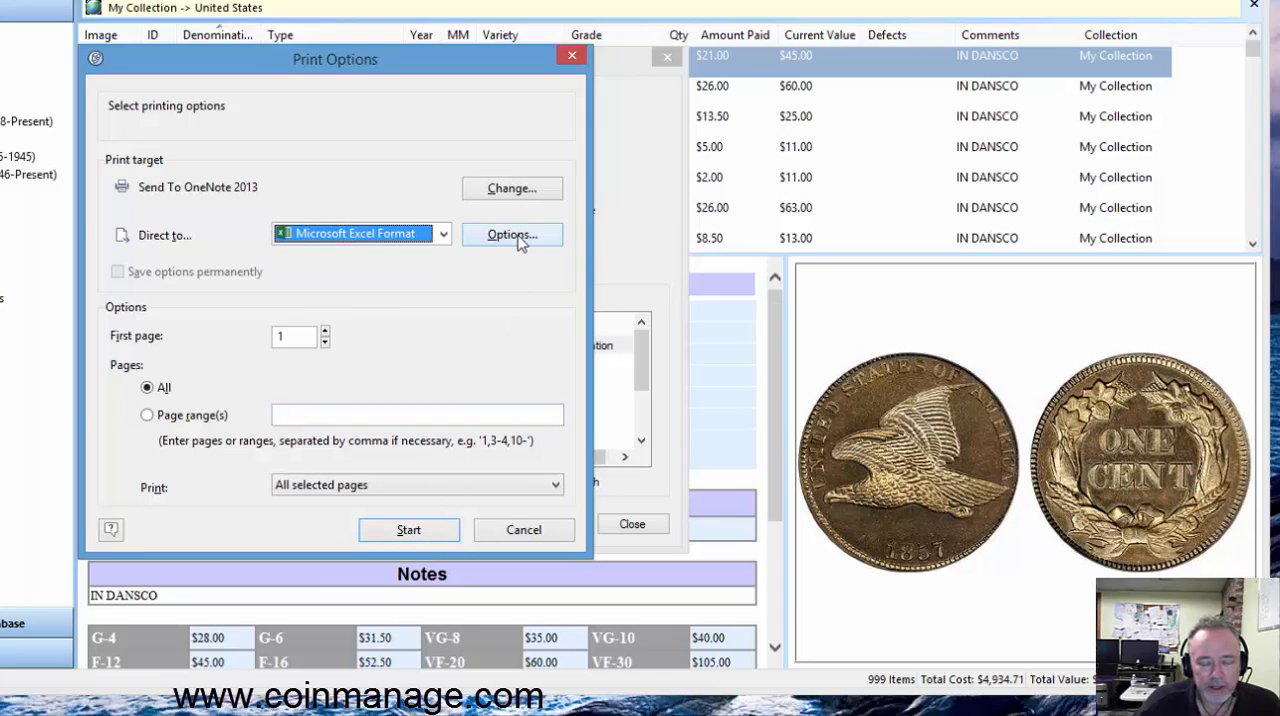
mouse_move(512, 234)
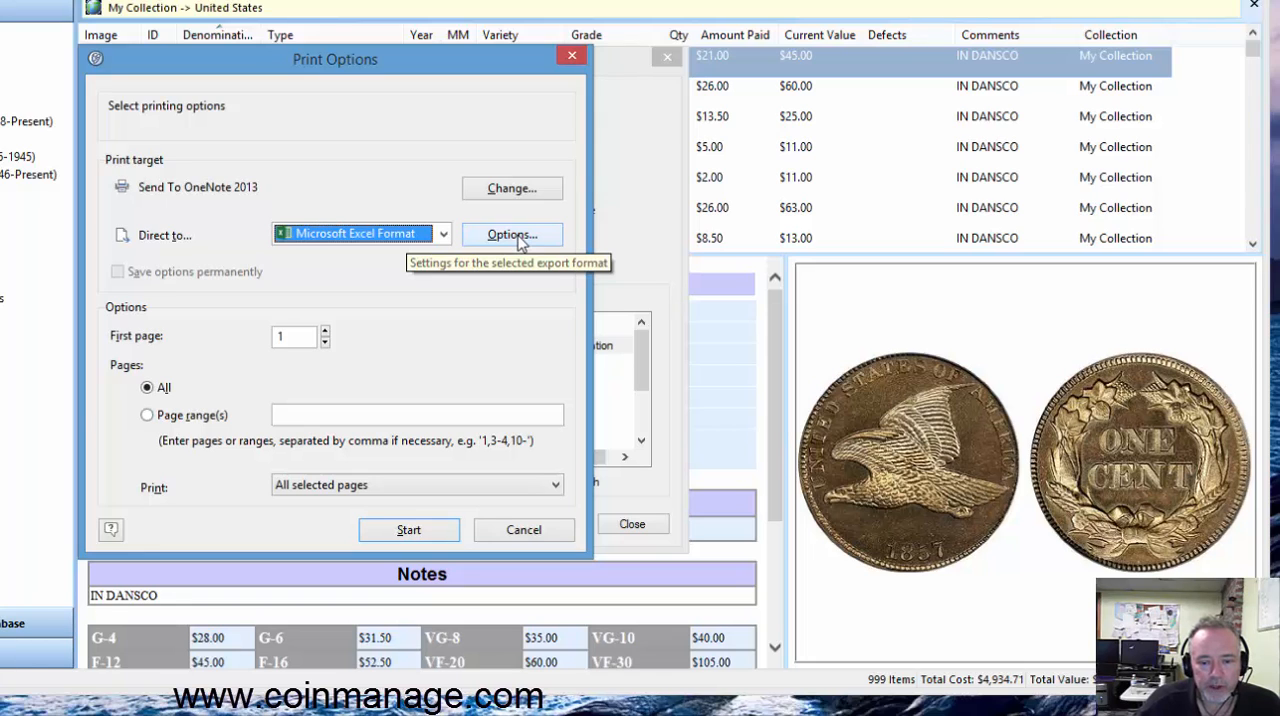
left_click(512, 234)
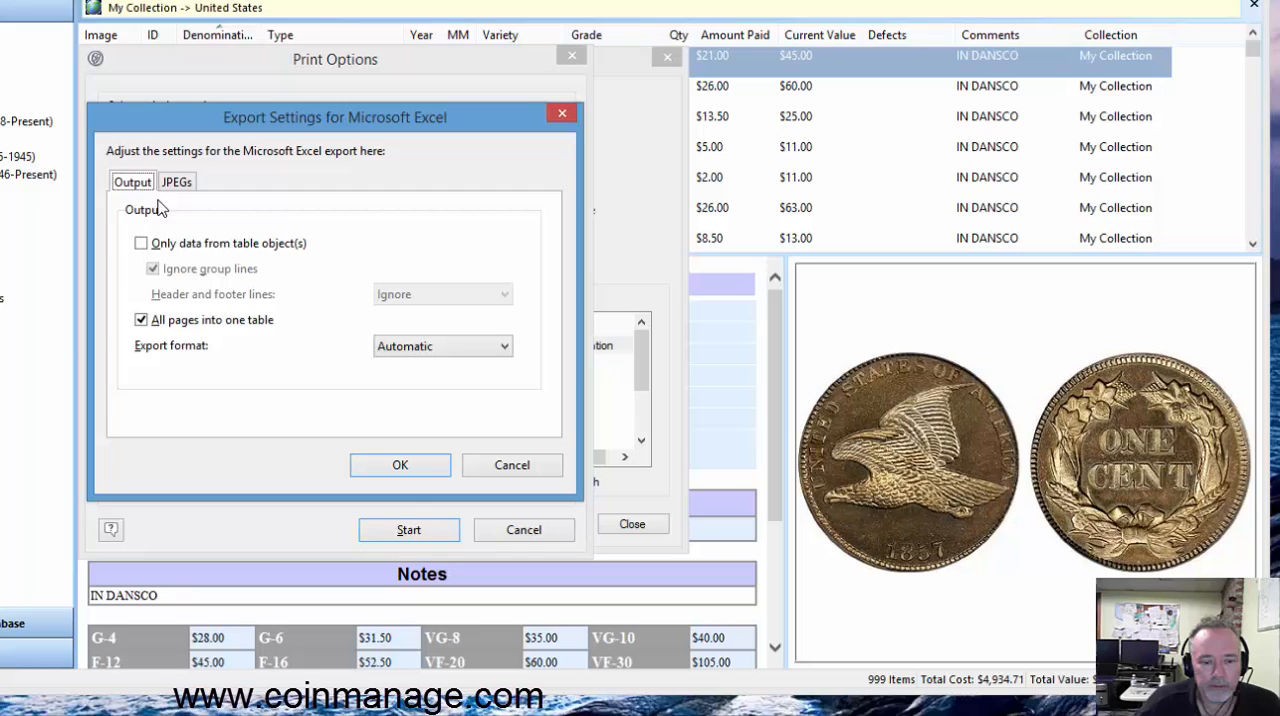
left_click(176, 182)
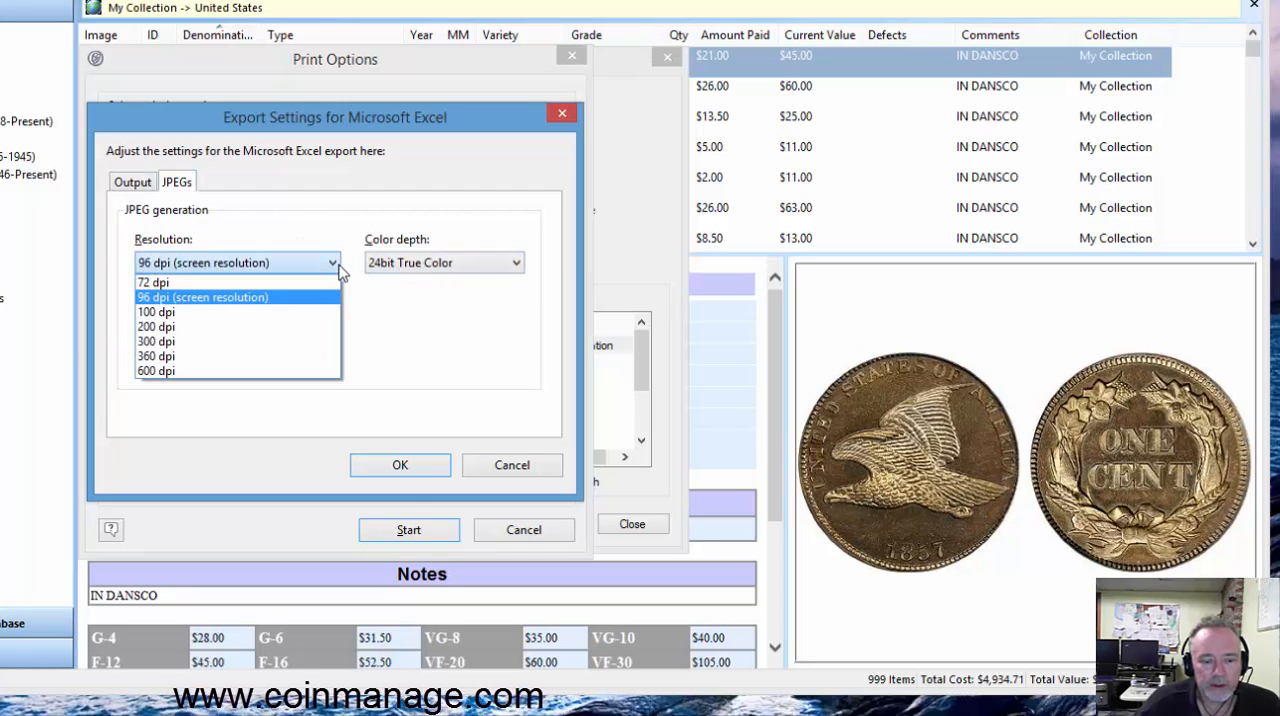
left_click(202, 296)
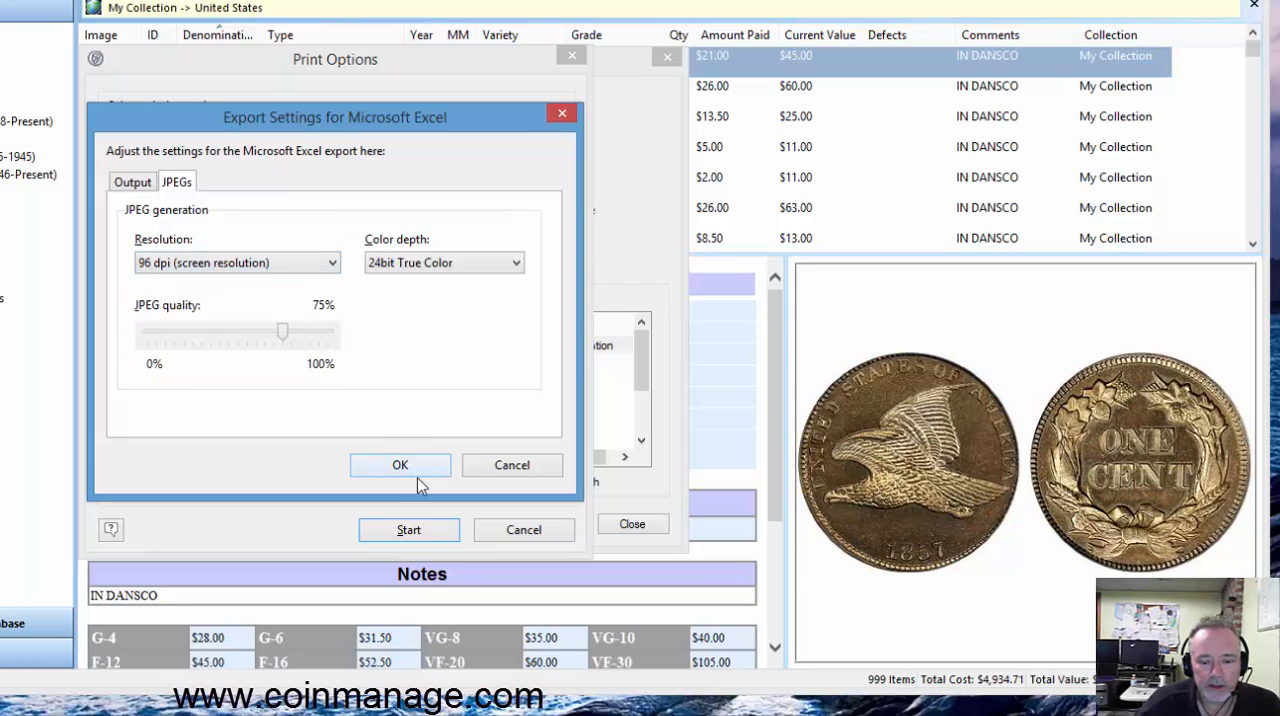
left_click(400, 464)
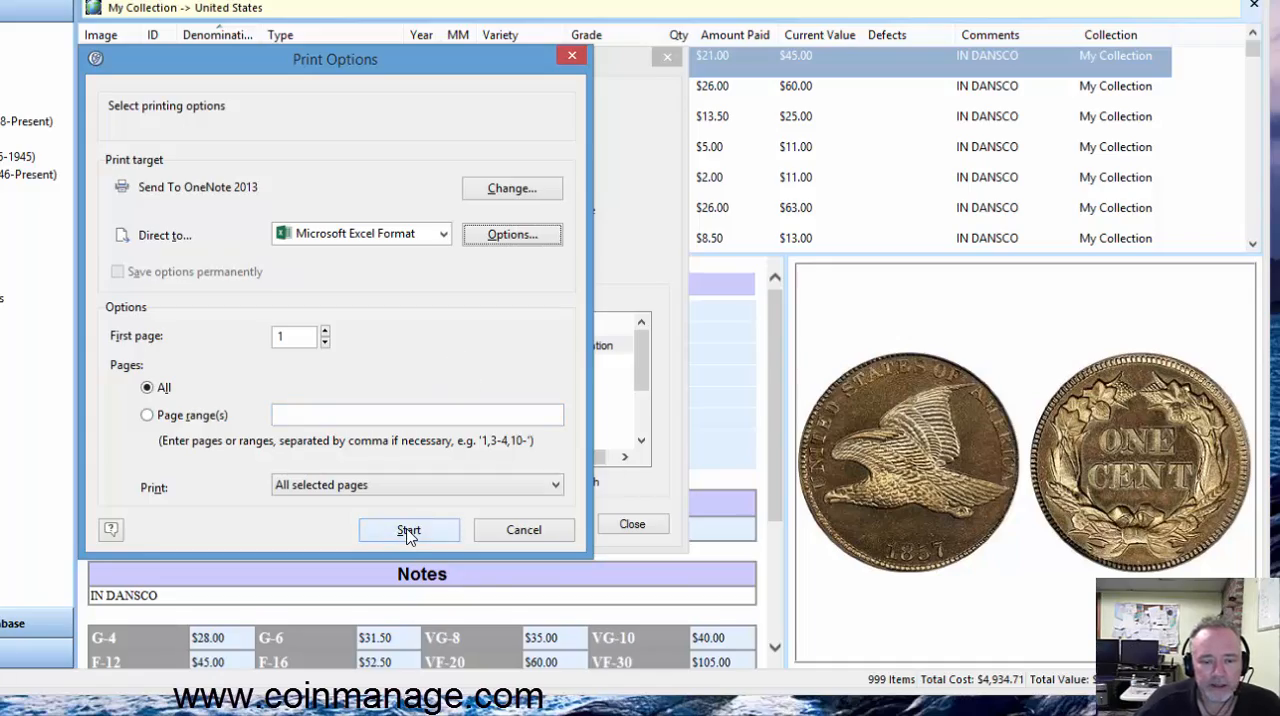
Export the report as MyUSACoins.xlsx, set to open automatically in Excel afterwards.
left_click(408, 530)
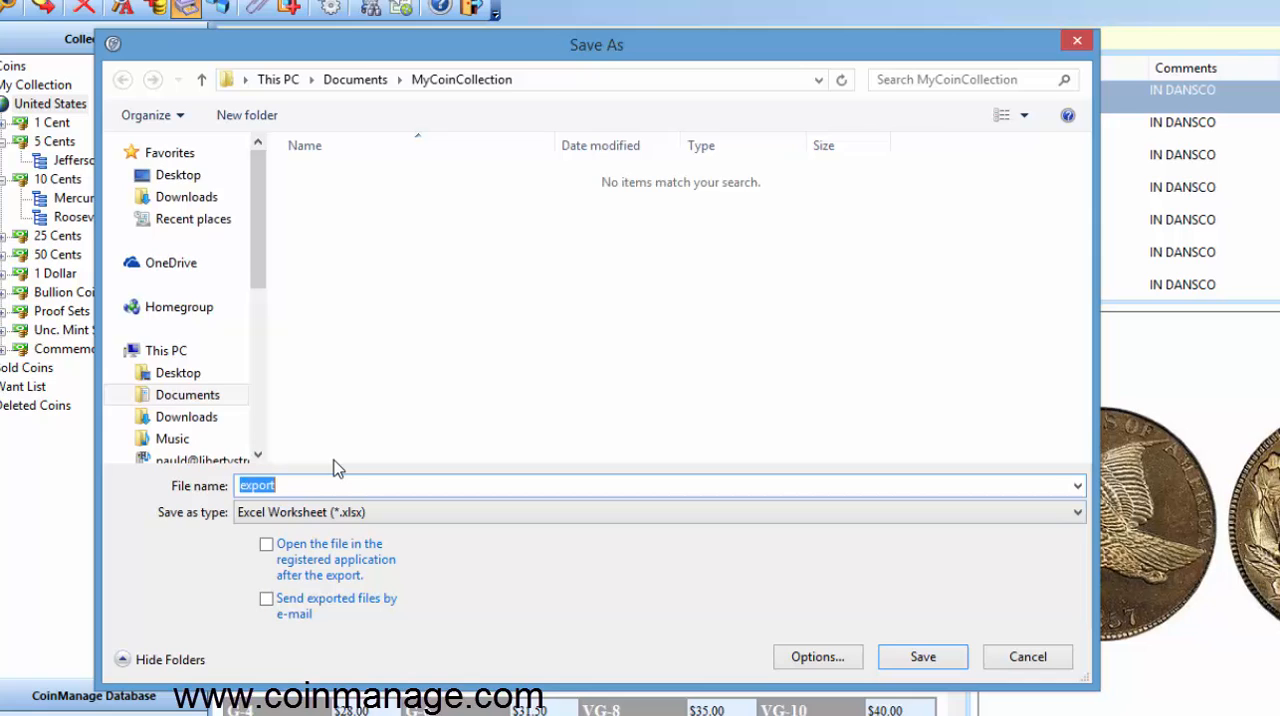
type("MyUSACoins")
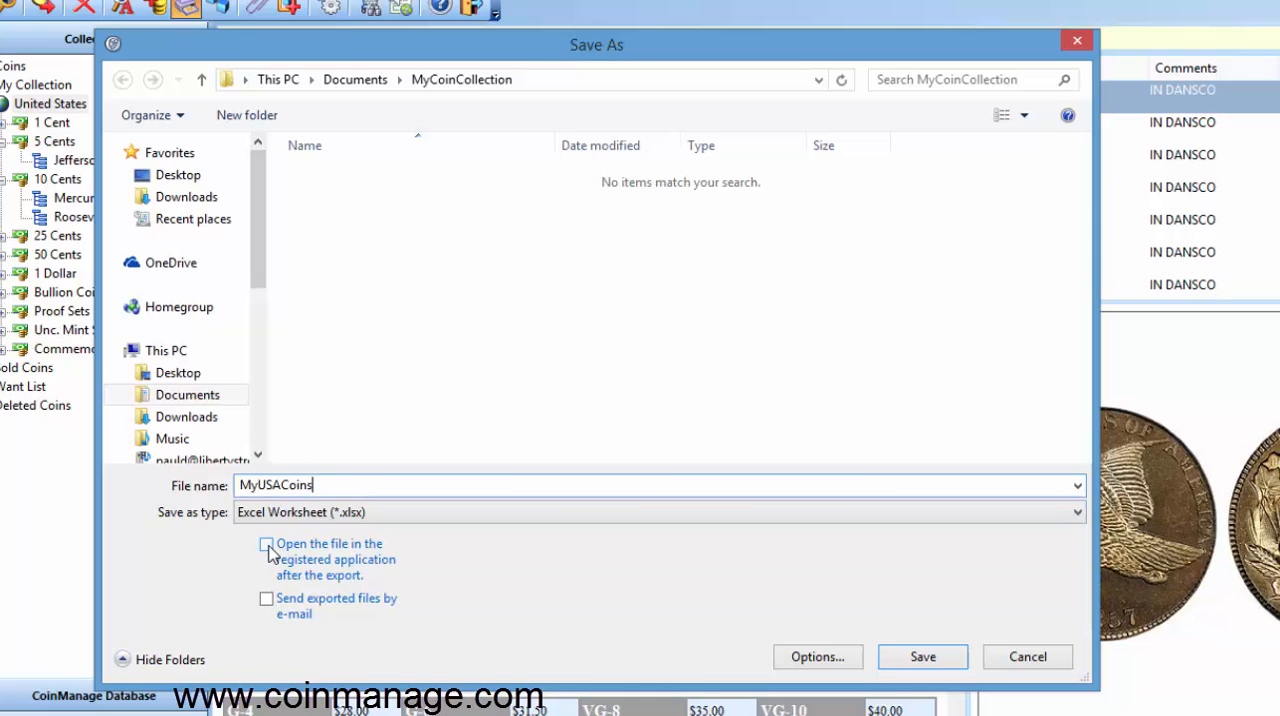
left_click(268, 544)
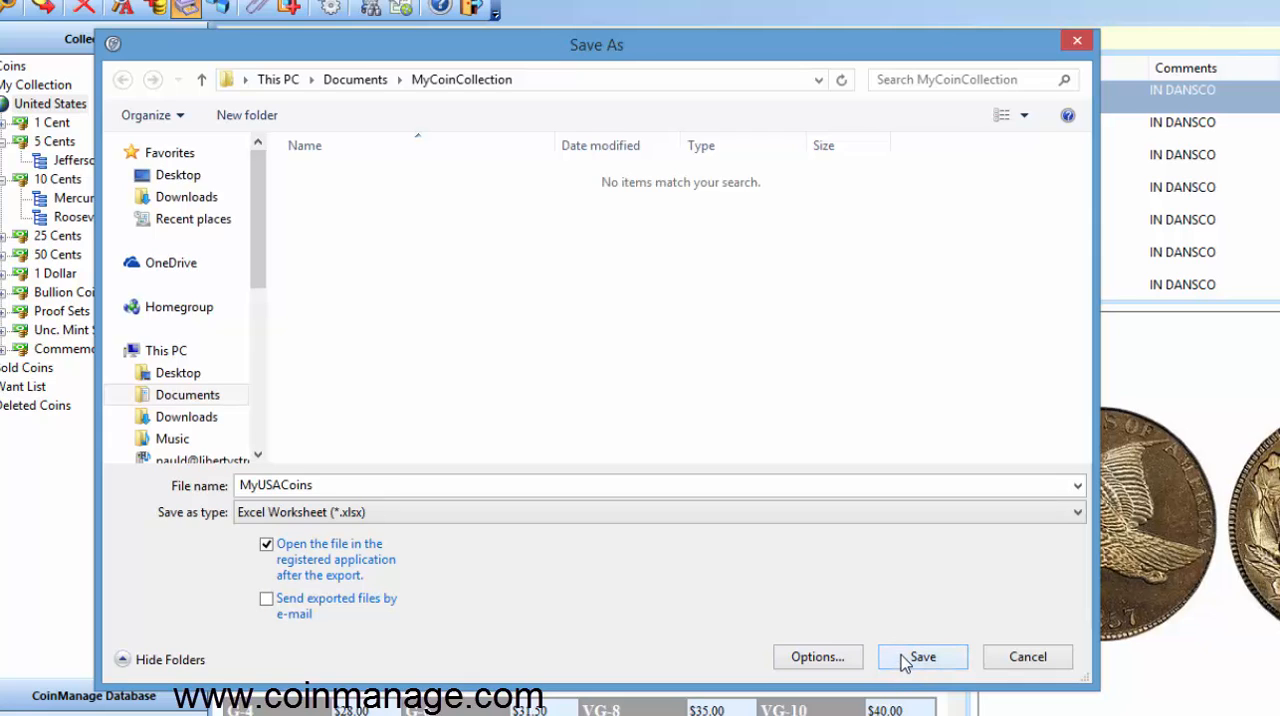
mouse_move(924, 662)
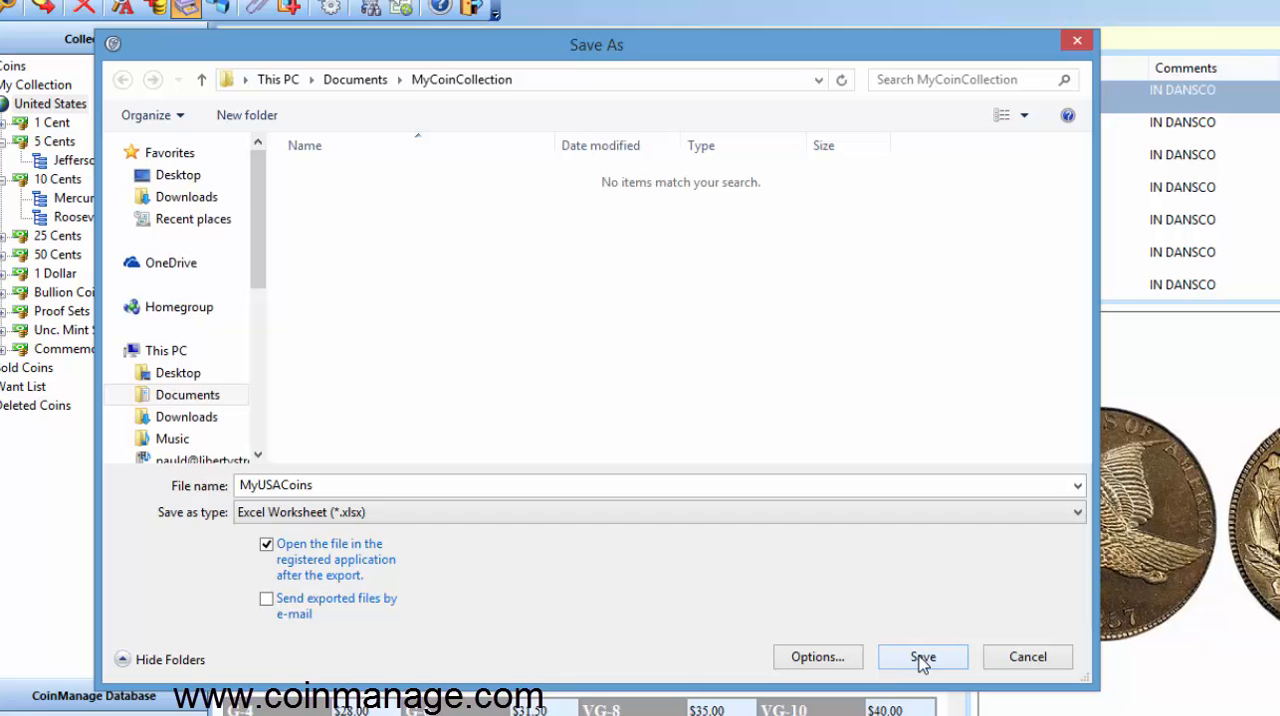
mouse_move(920, 664)
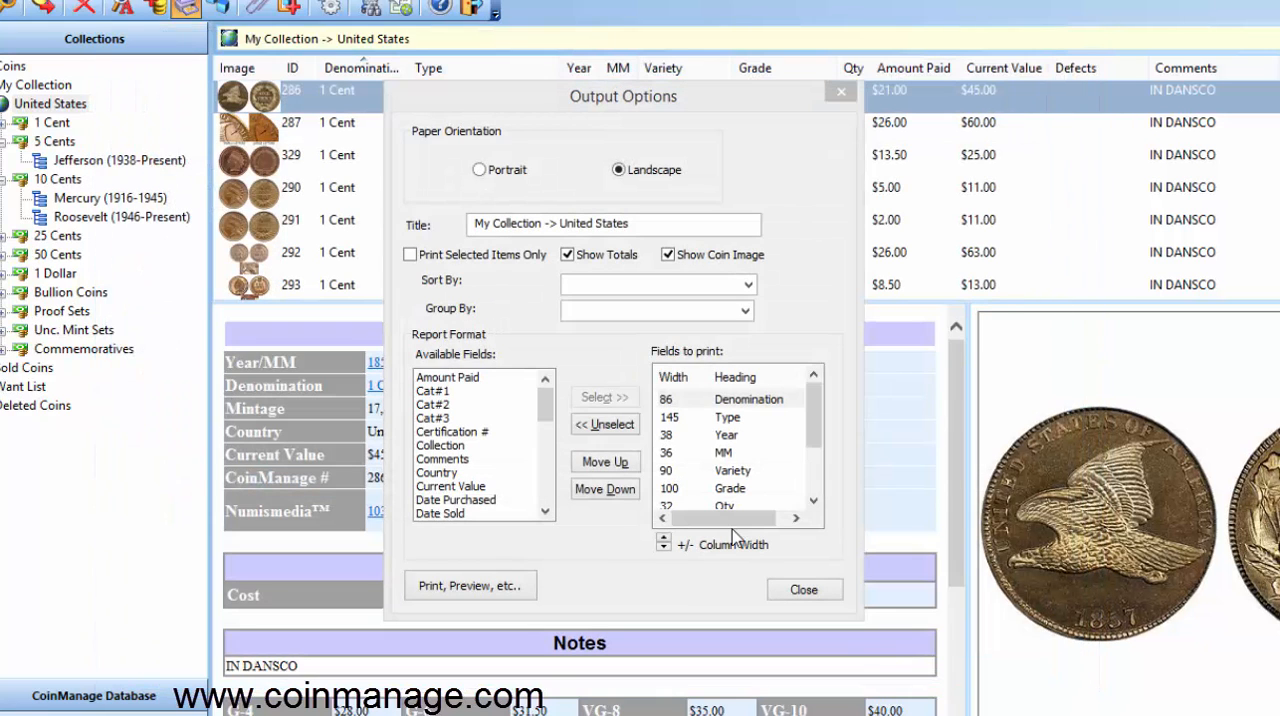
left_click(470, 584)
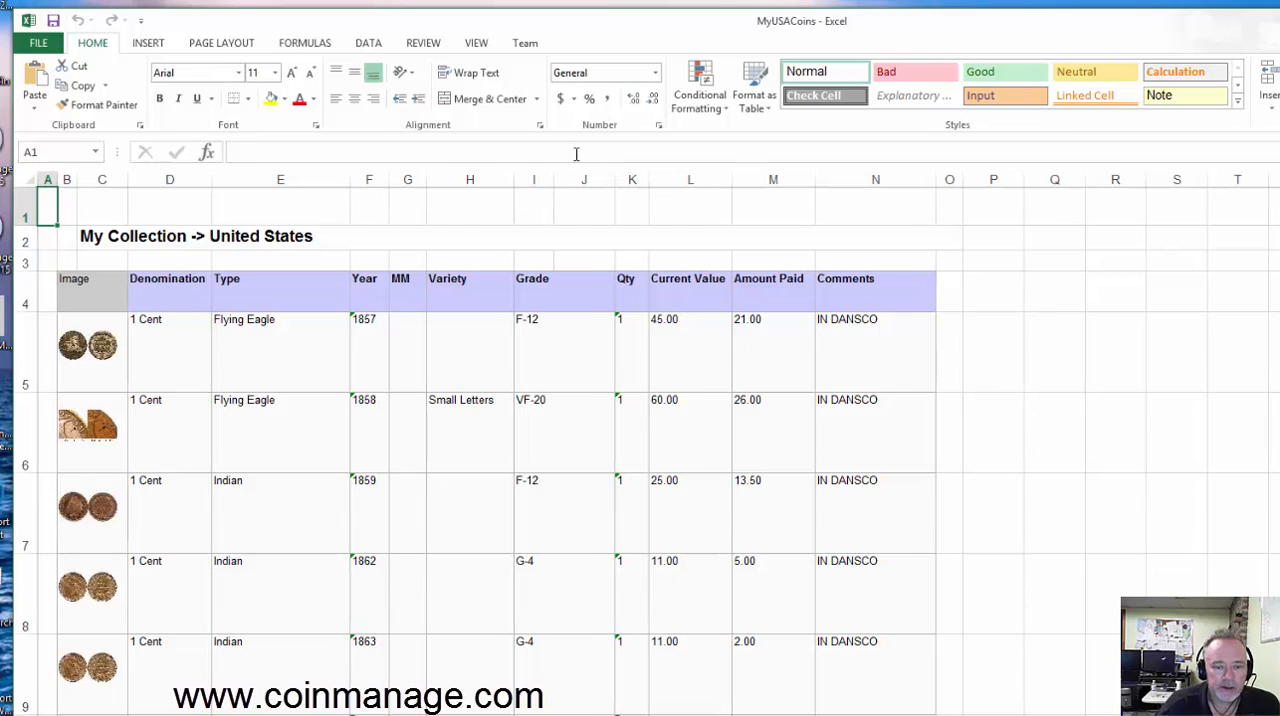
mouse_move(488, 350)
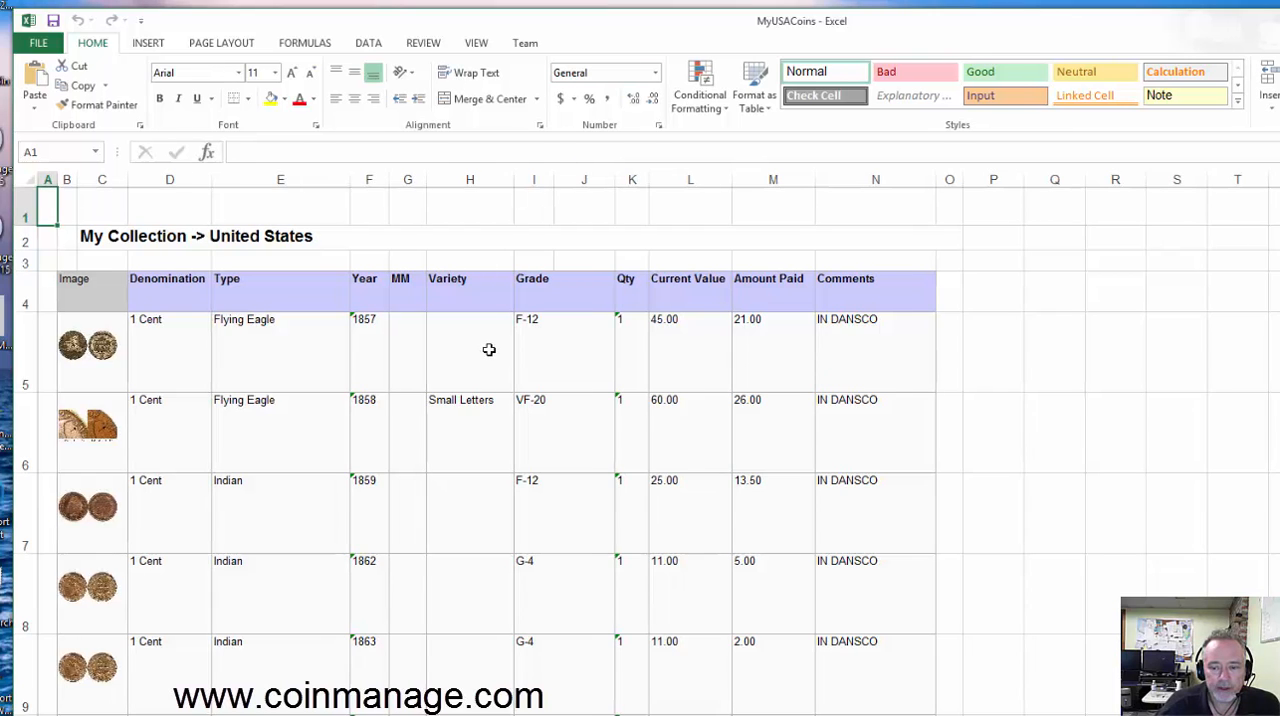
Scroll through the MyUSACoins worksheet in Excel to review the coin list.
scroll("down", 3)
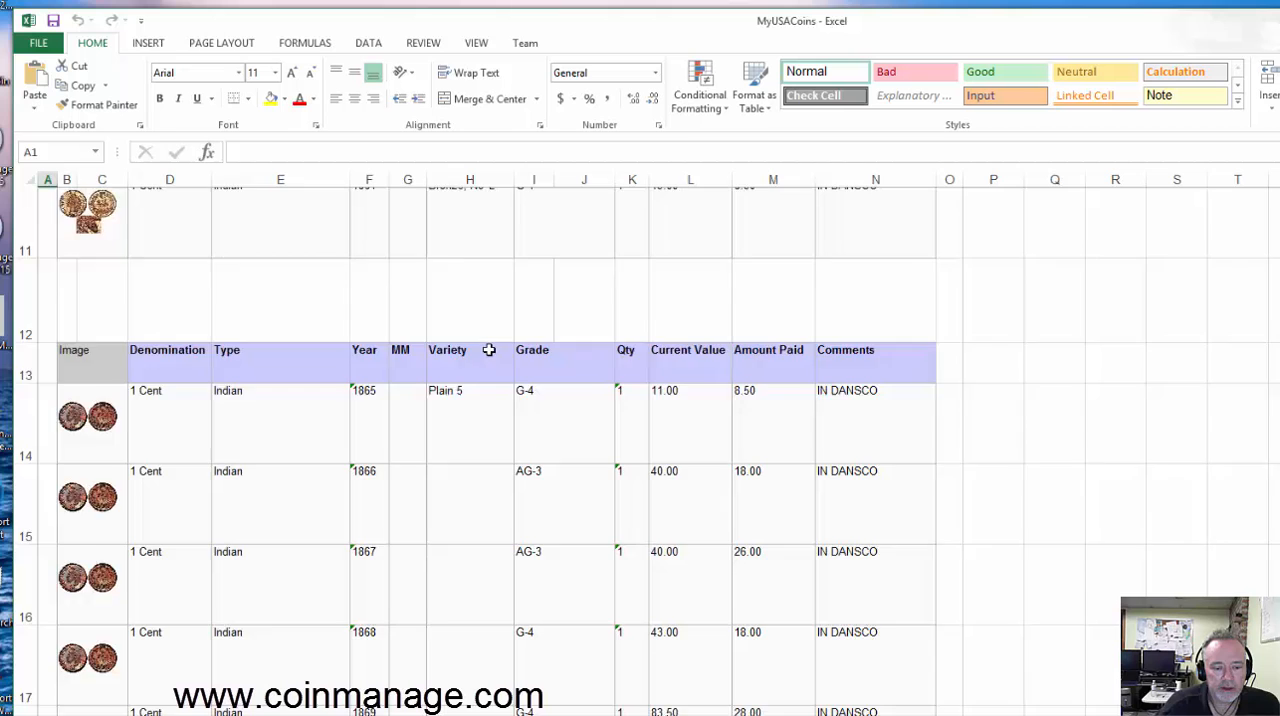
scroll("down", 3)
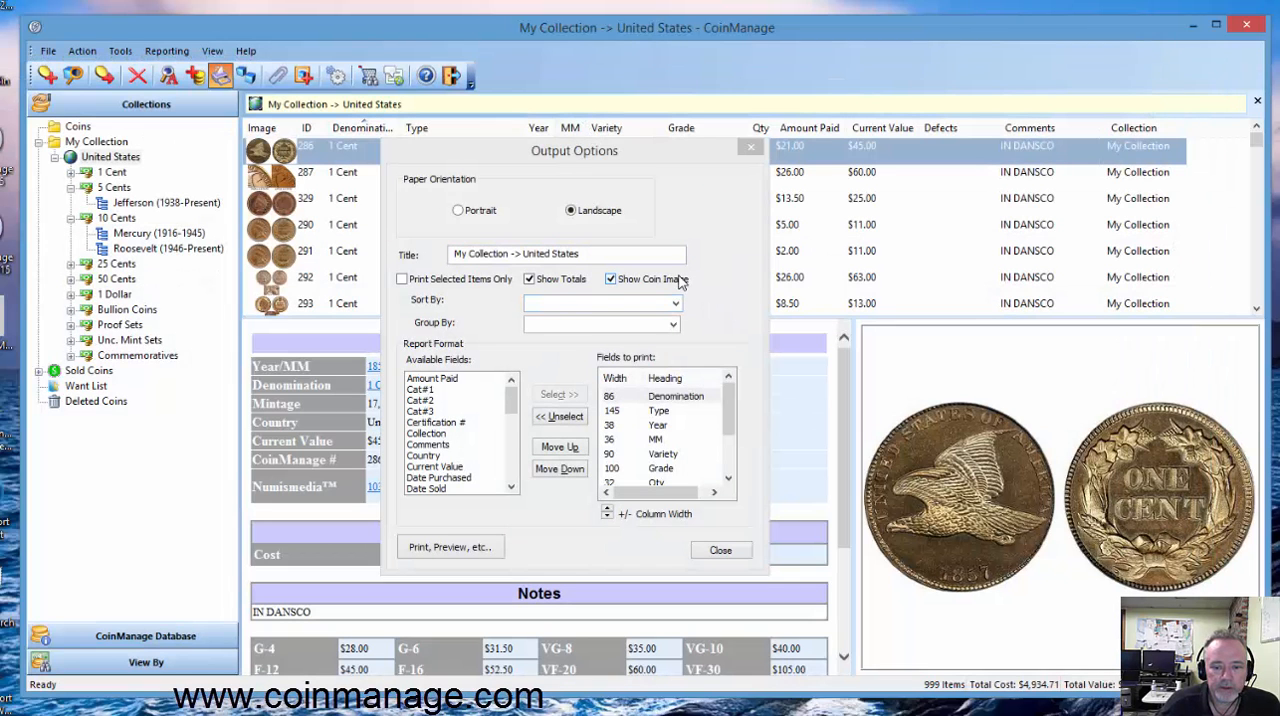
Direct the report output to HTML Format.
left_click(610, 280)
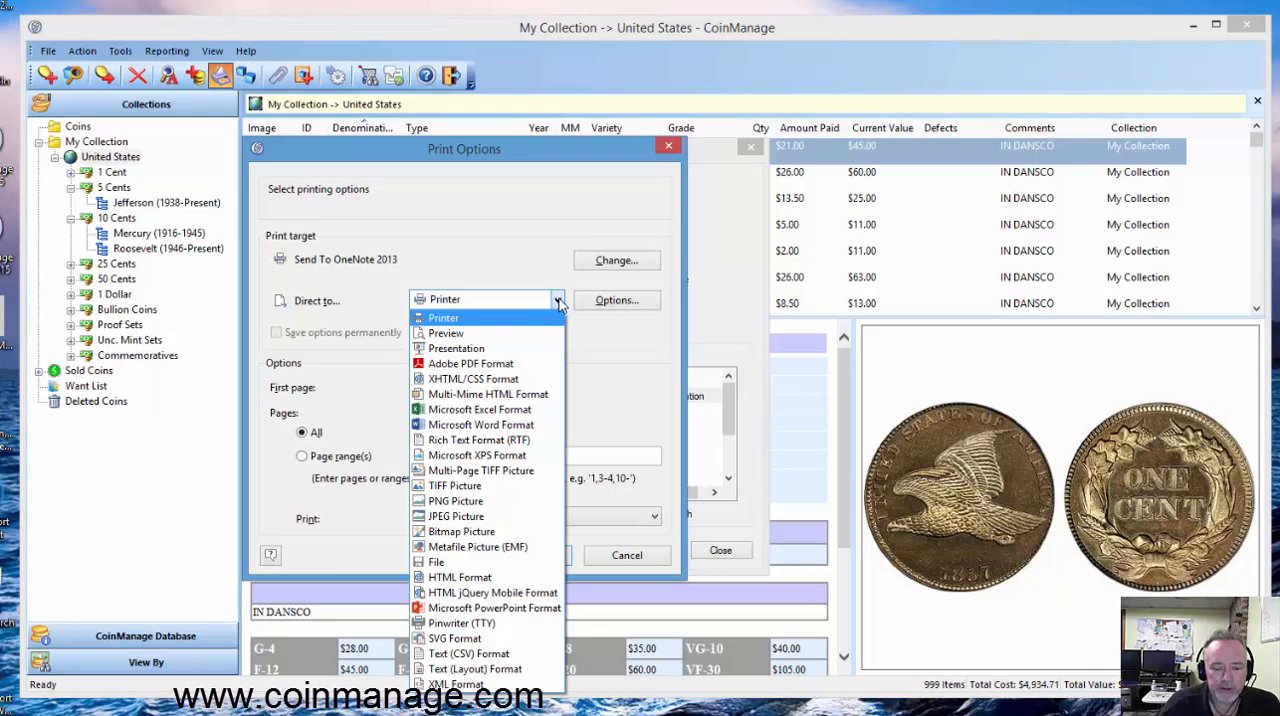
mouse_move(460, 576)
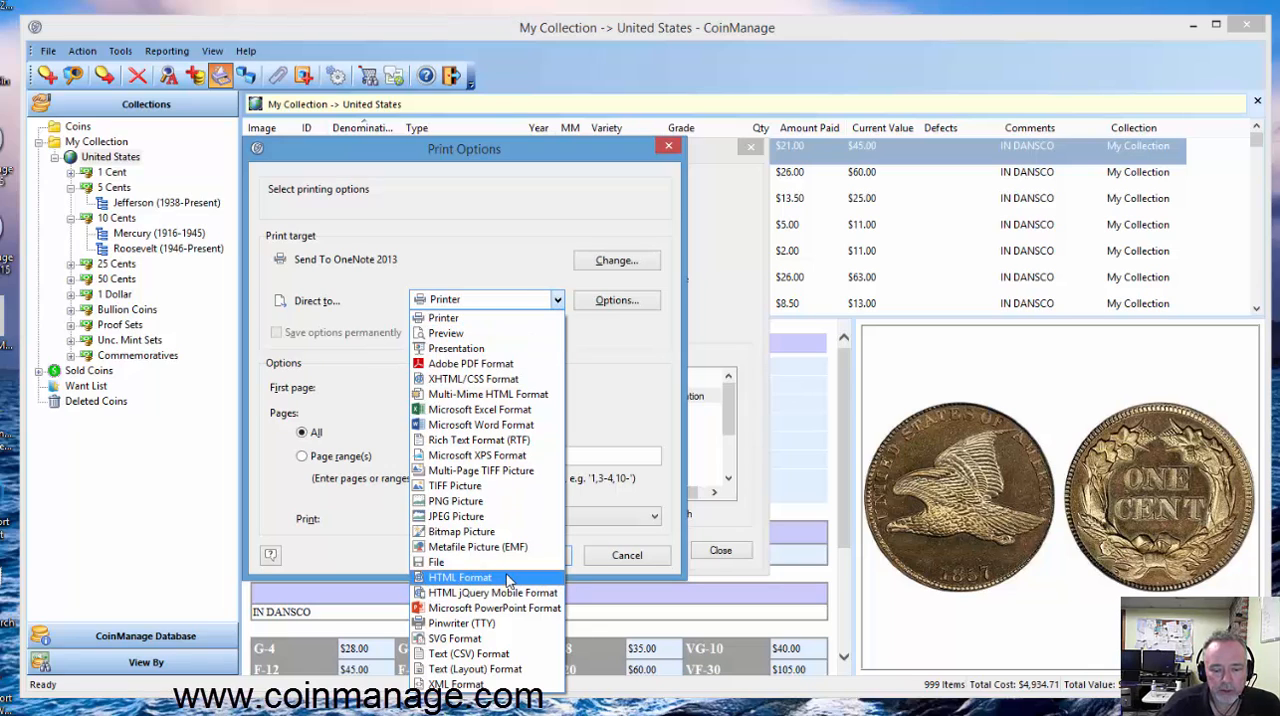
mouse_move(490, 592)
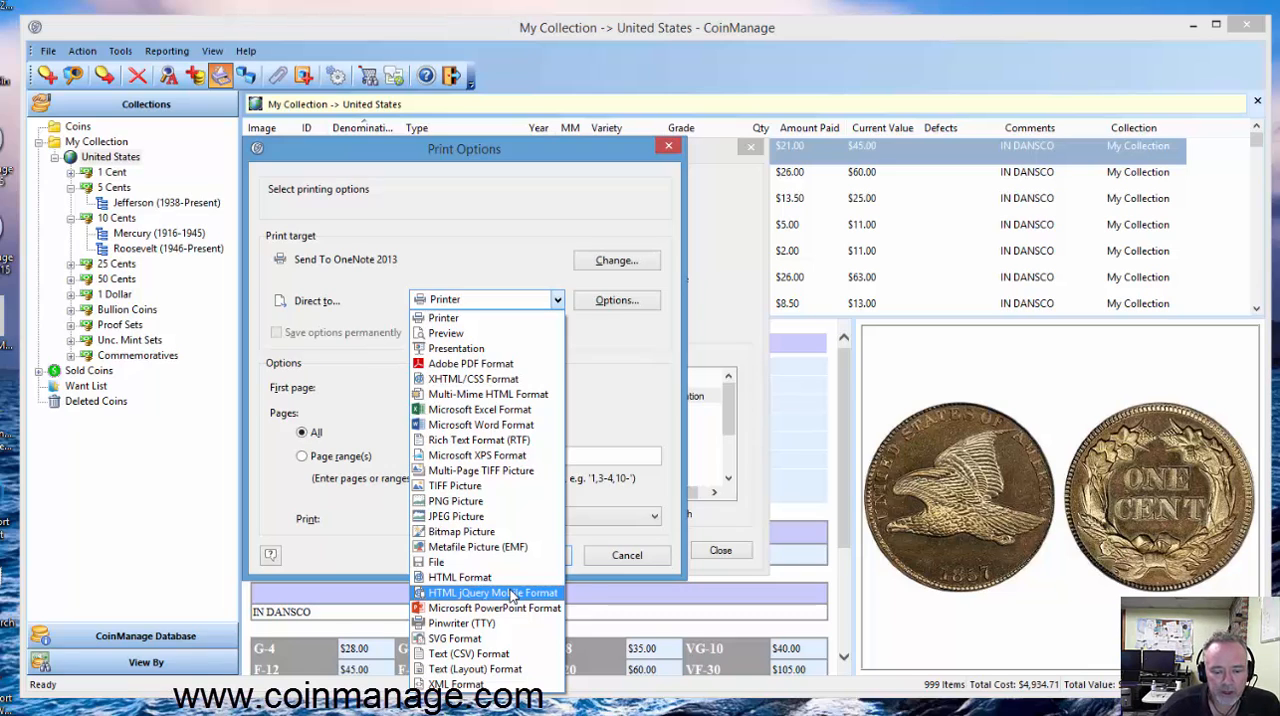
mouse_move(490, 652)
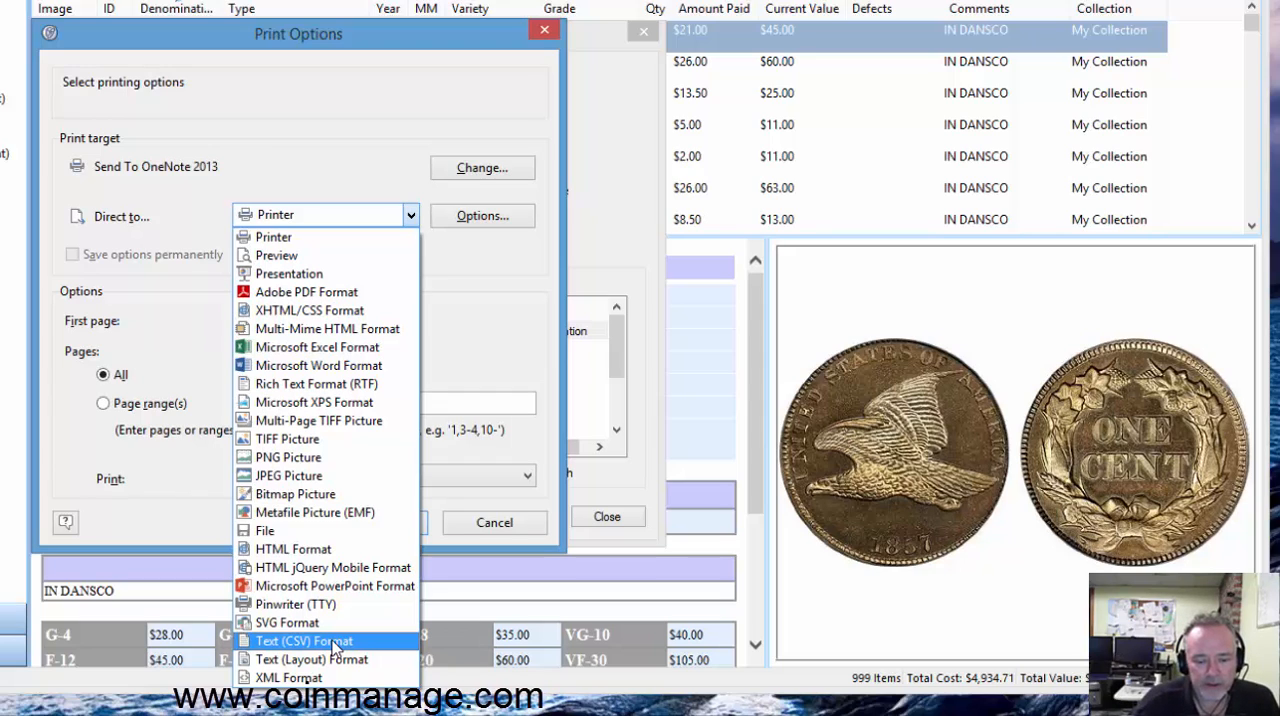
mouse_move(336, 536)
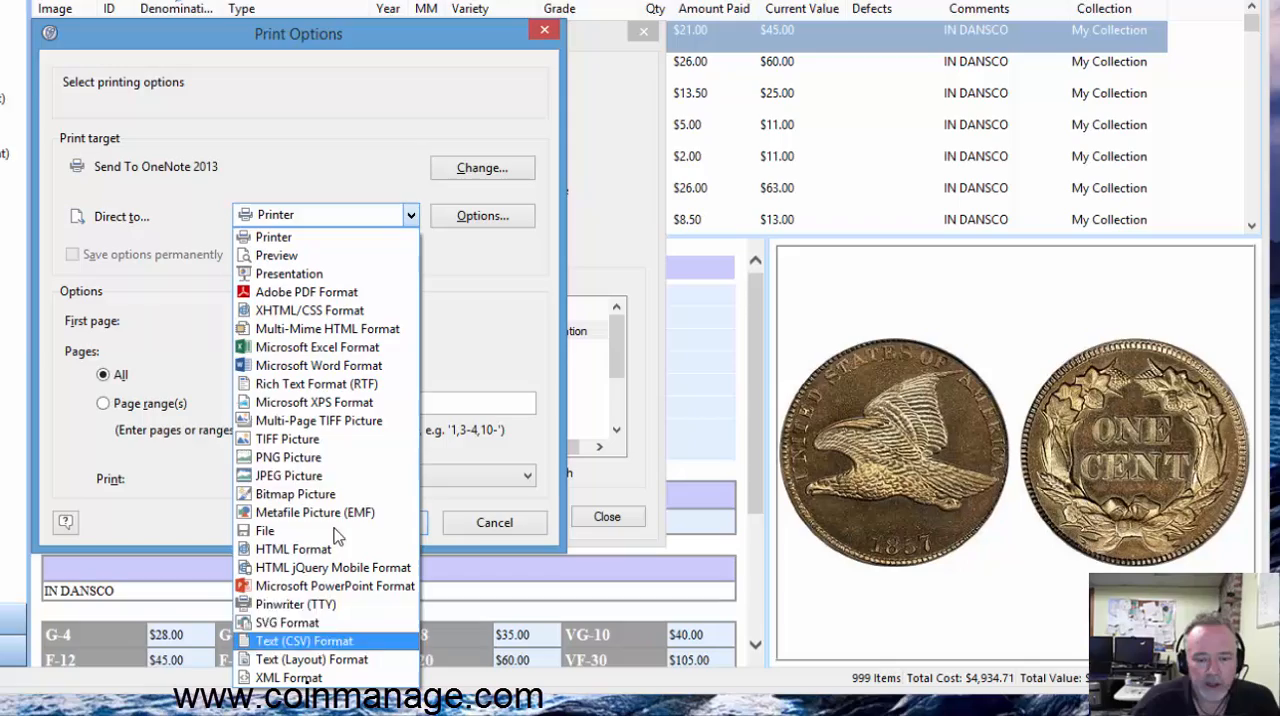
mouse_move(294, 492)
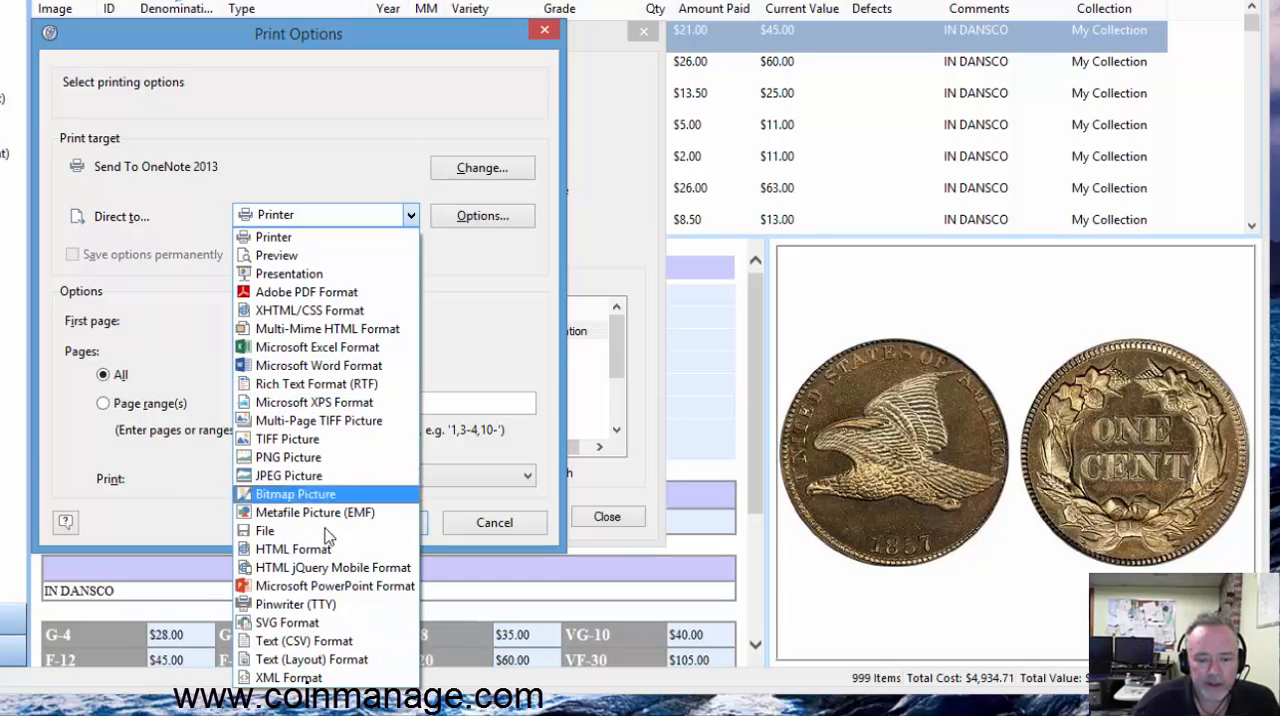
left_click(290, 548)
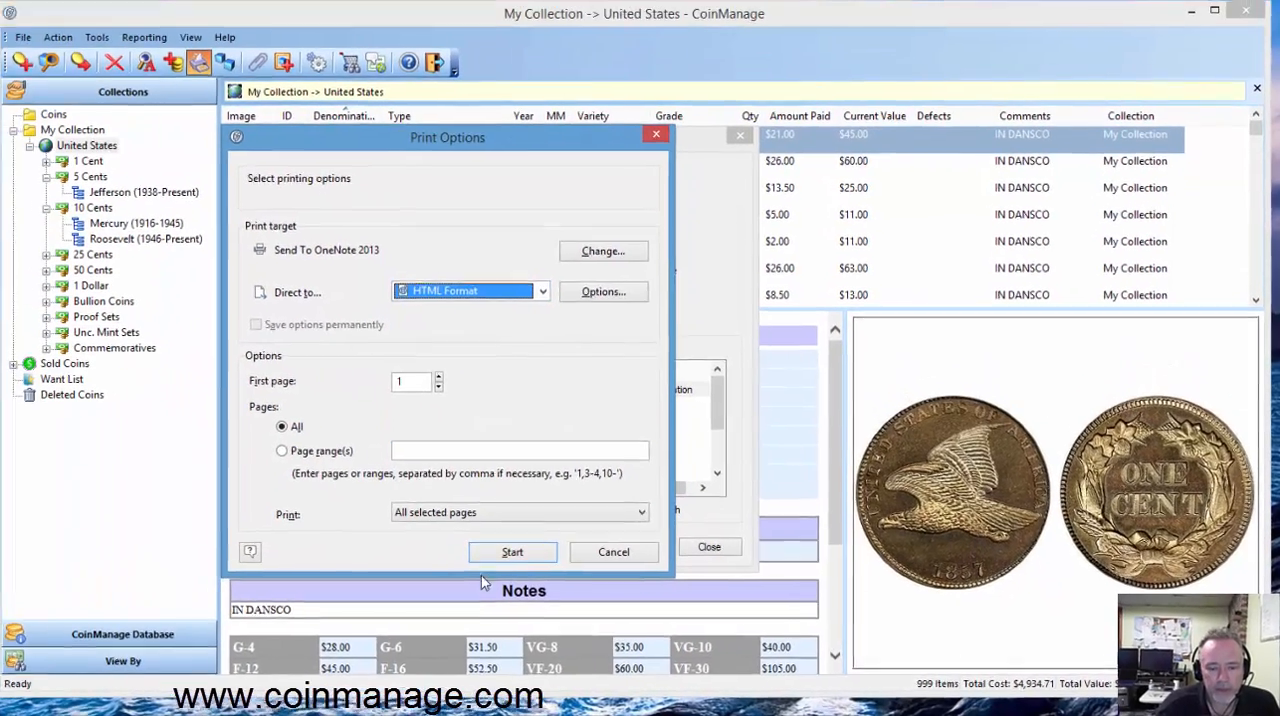
Export the report as HTML file MyUSACoins, set to open automatically in the browser.
left_click(512, 552)
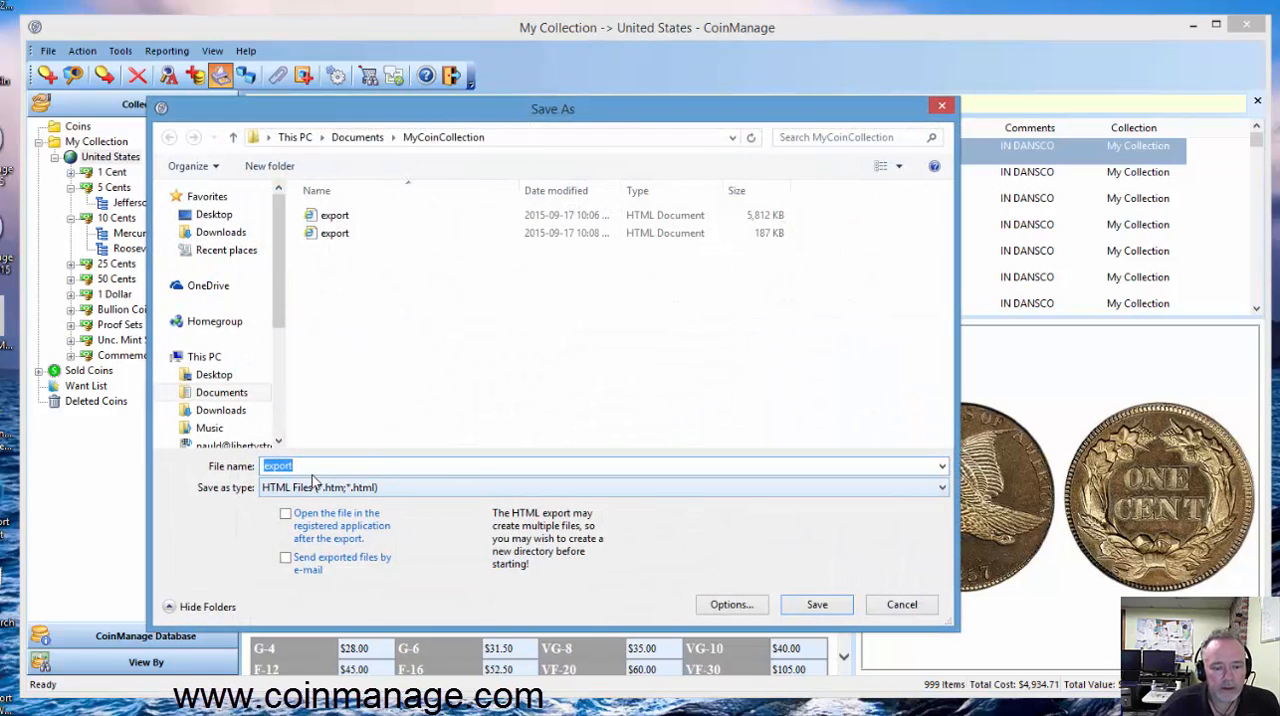
type("MyUSACoins")
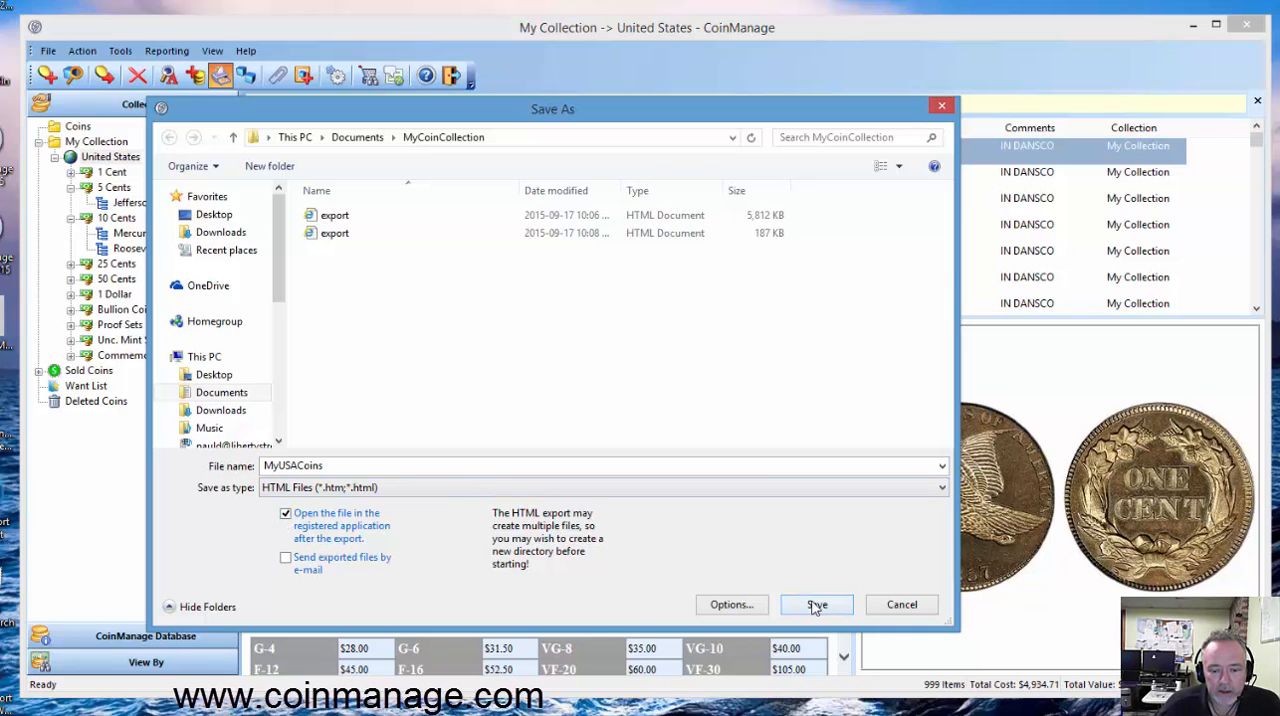
mouse_move(732, 604)
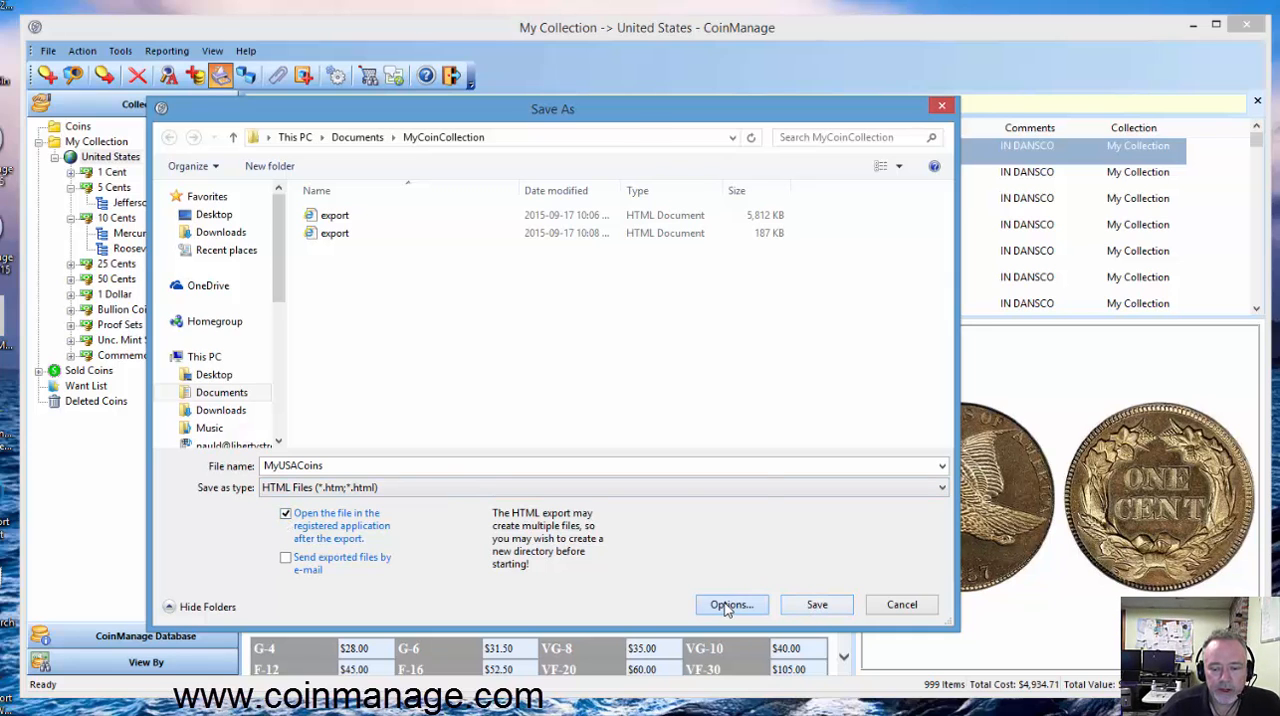
left_click(732, 604)
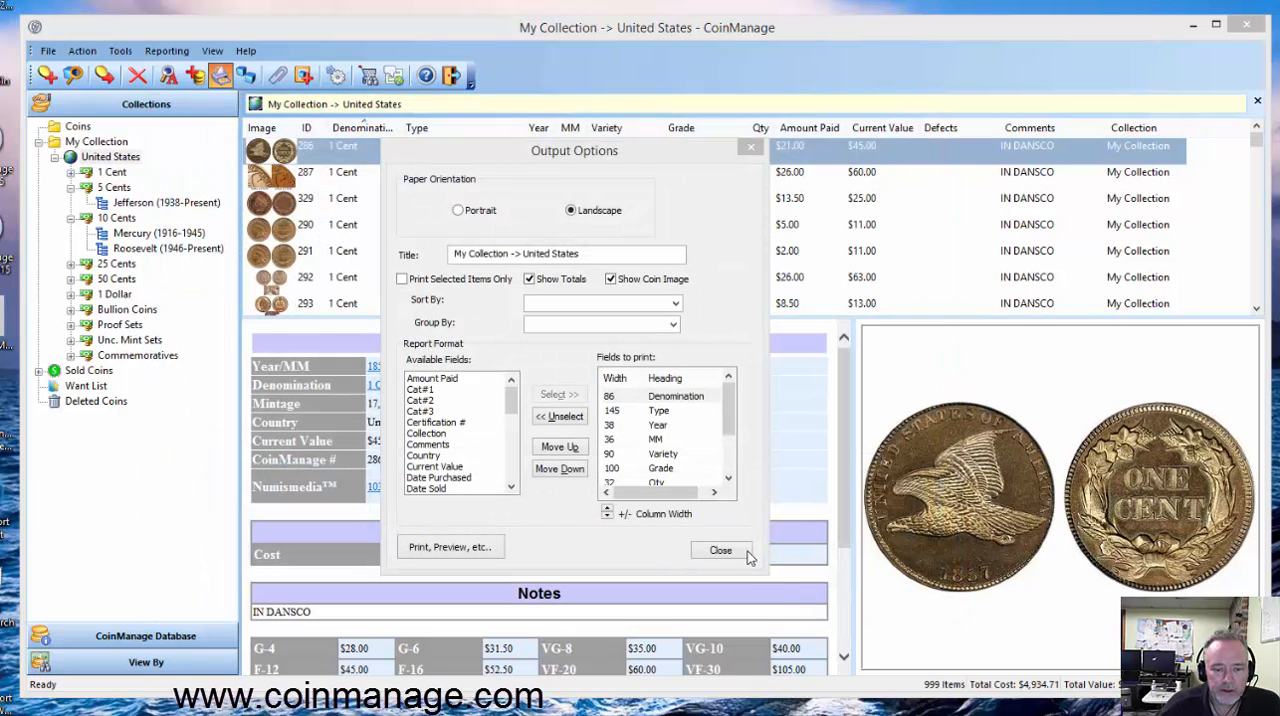
left_click(450, 546)
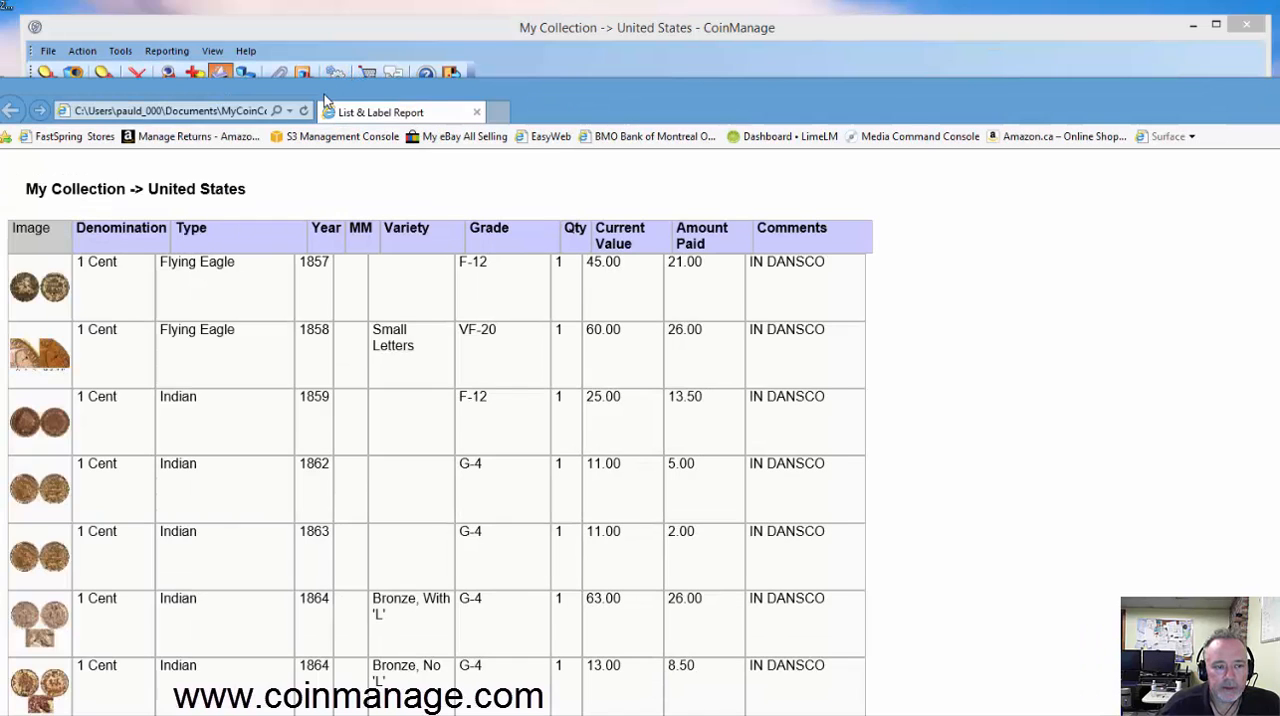
Scroll the HTML report in Internet Explorer and view its page source.
scroll("down", 3)
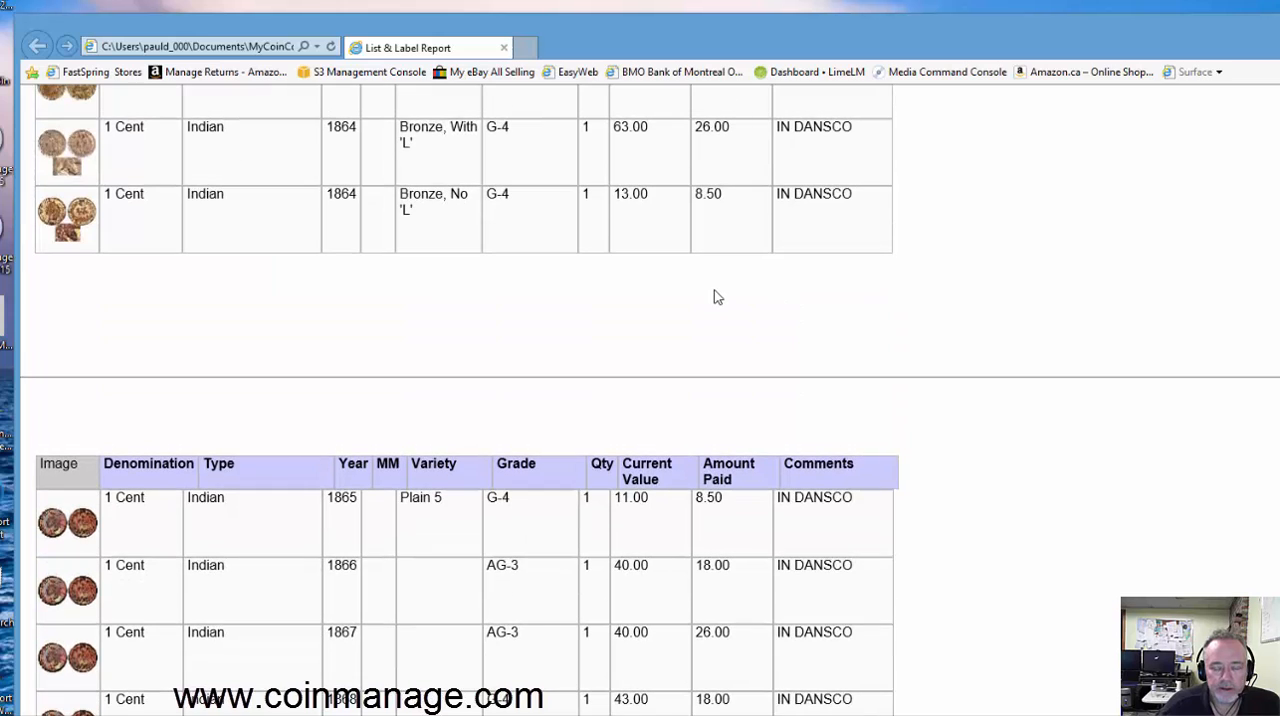
right_click(716, 296)
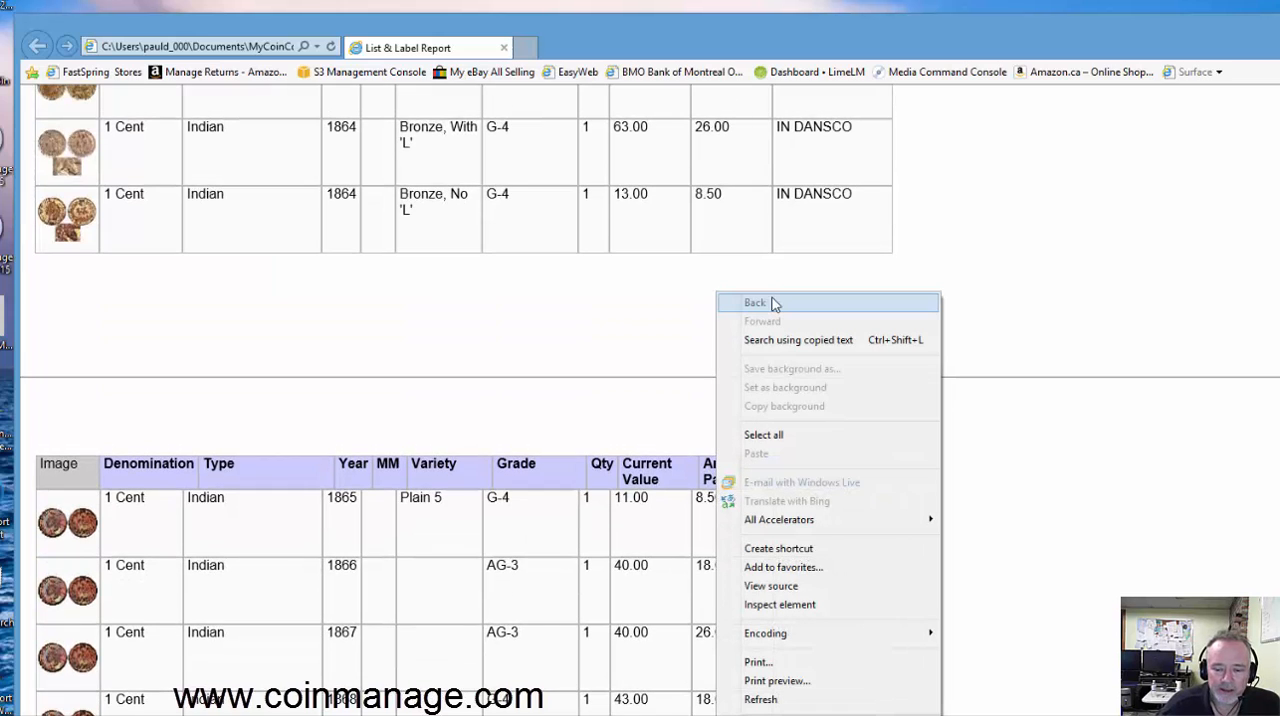
mouse_move(816, 568)
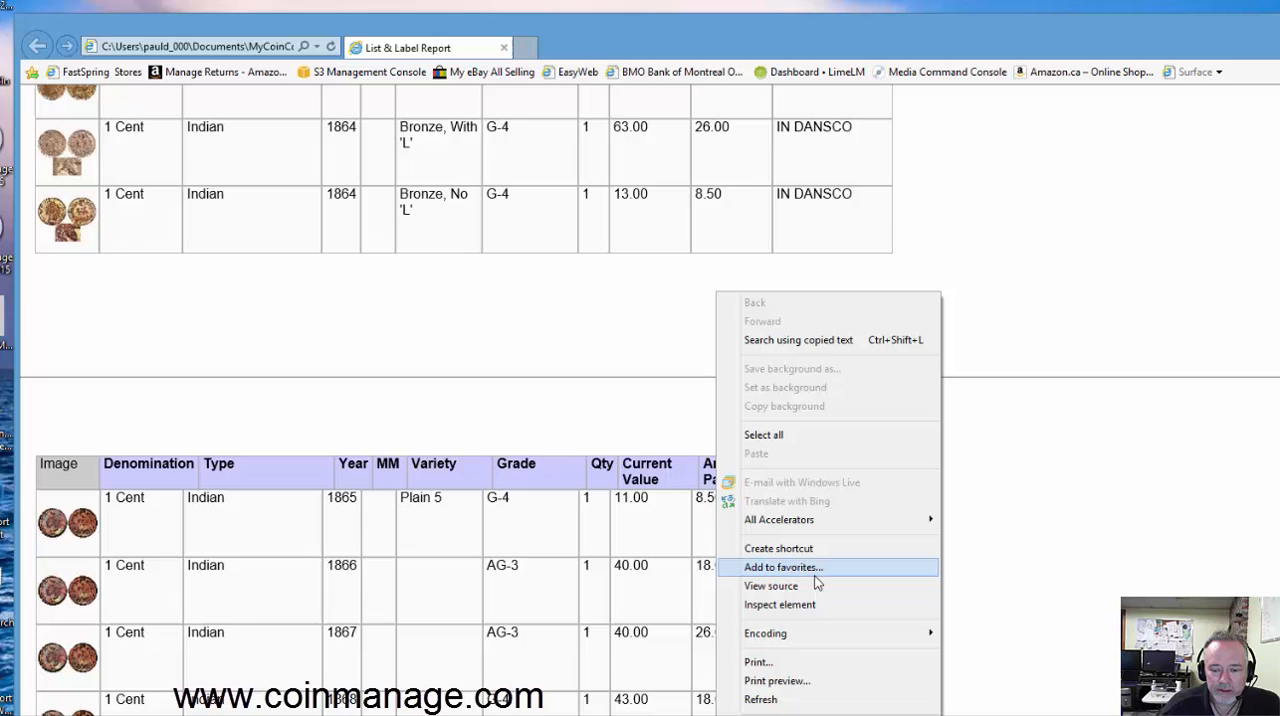
left_click(772, 584)
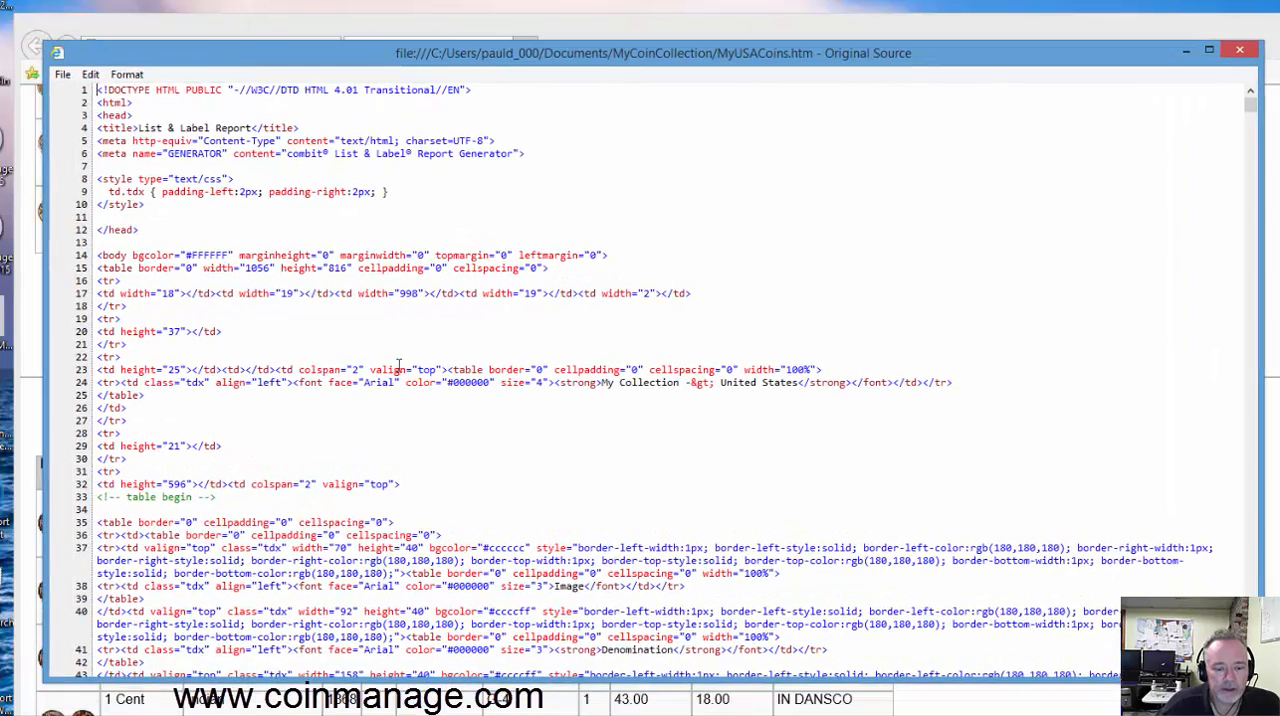
Scroll through the HTML source of the exported MyUSACoins report.
scroll("down", 3)
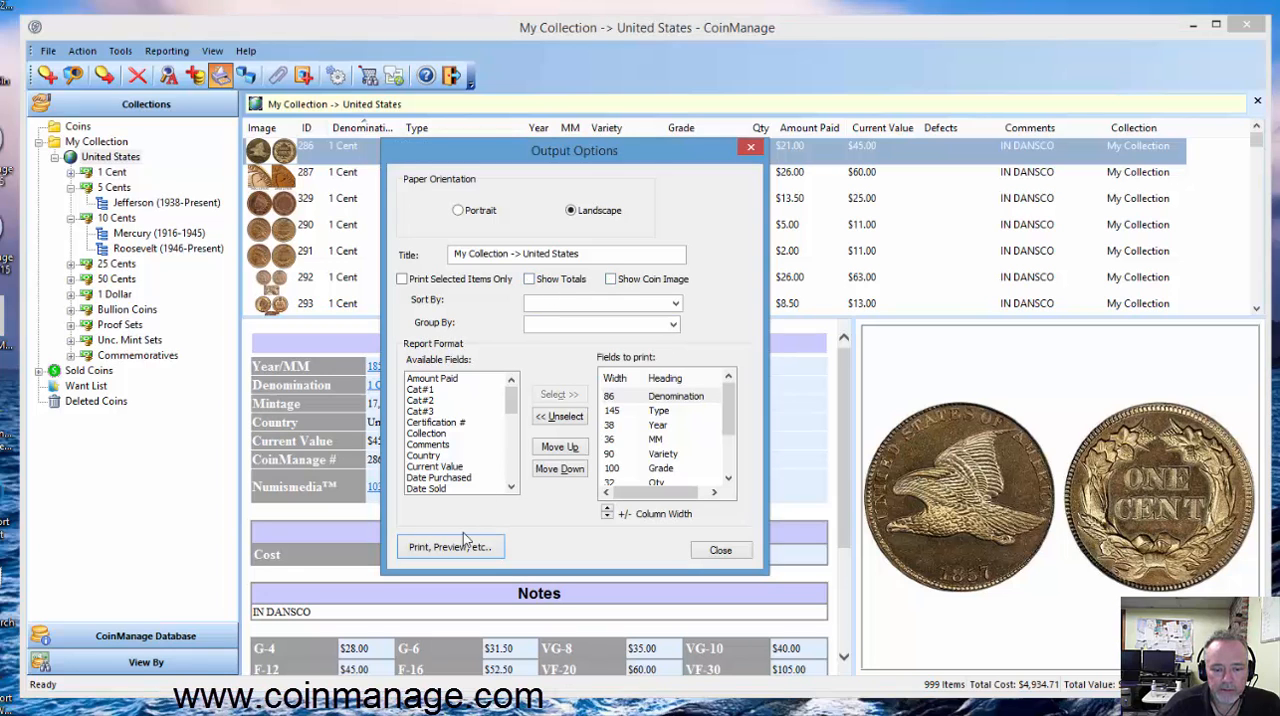
Set the report output to go directly to Text (CSV) format.
left_click(450, 546)
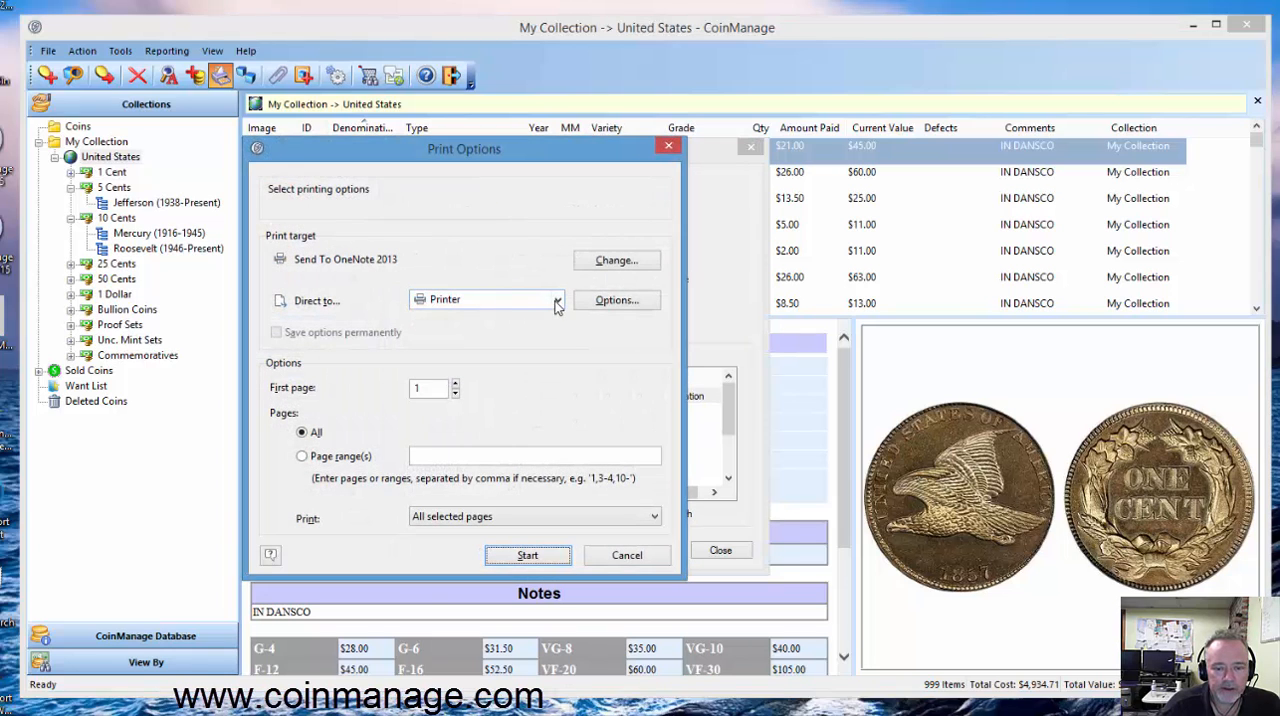
left_click(556, 300)
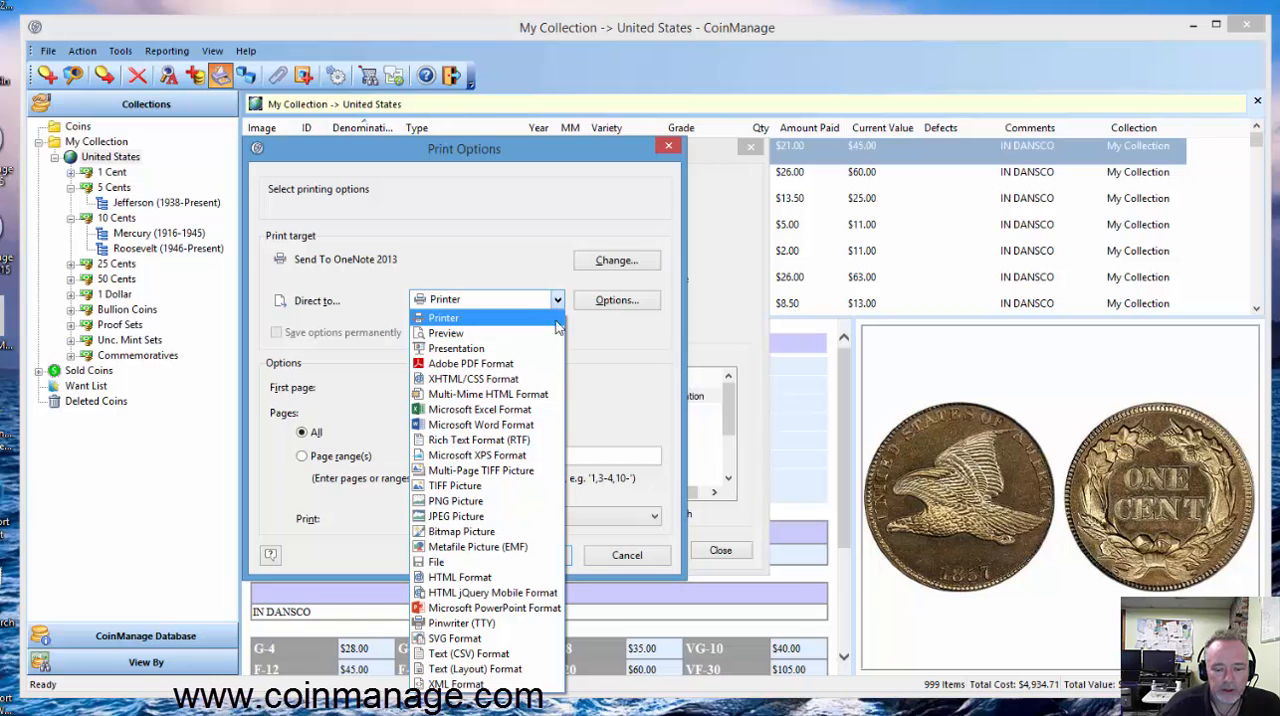
left_click(466, 652)
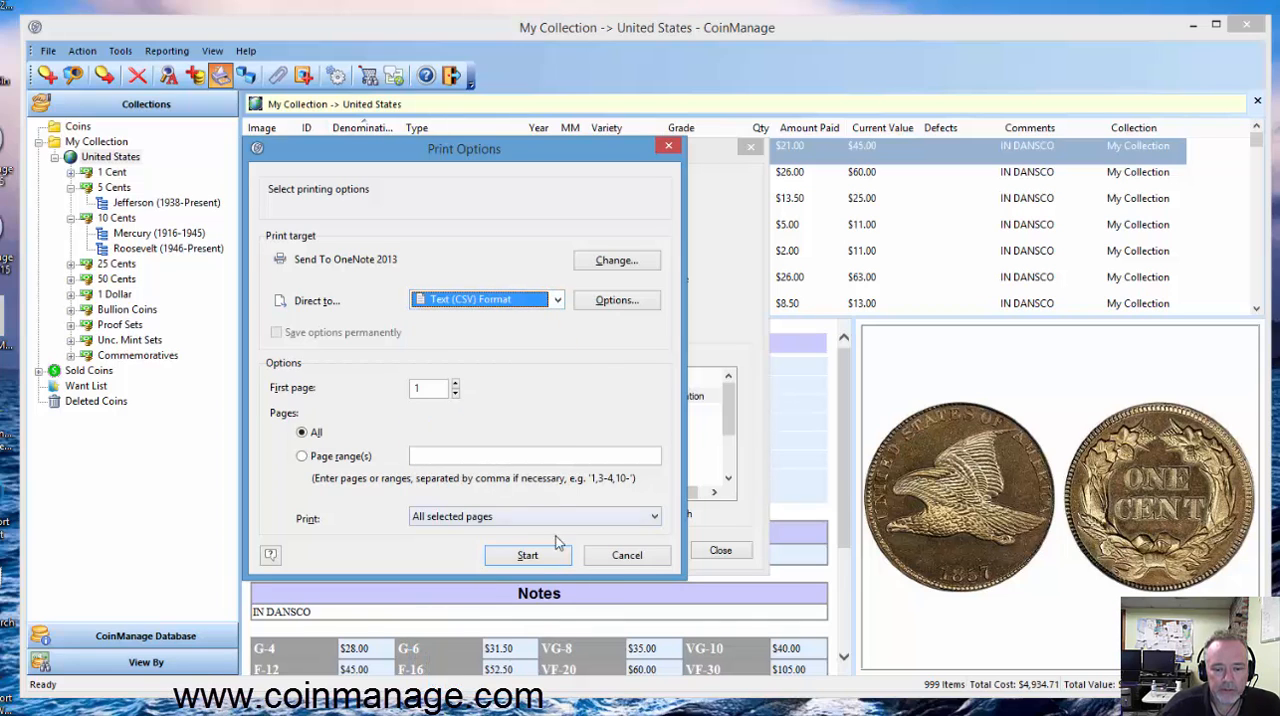
In the Data Export settings, print header and footer lines only once and confirm.
left_click(616, 300)
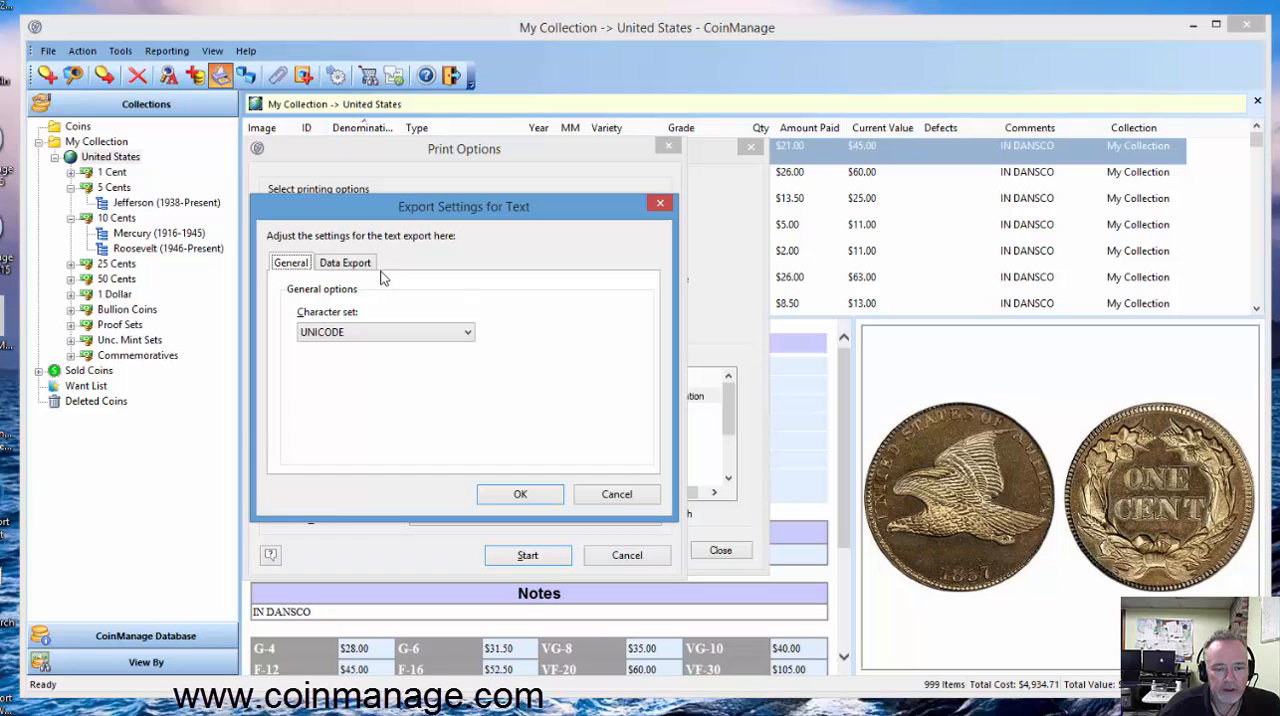
left_click(344, 262)
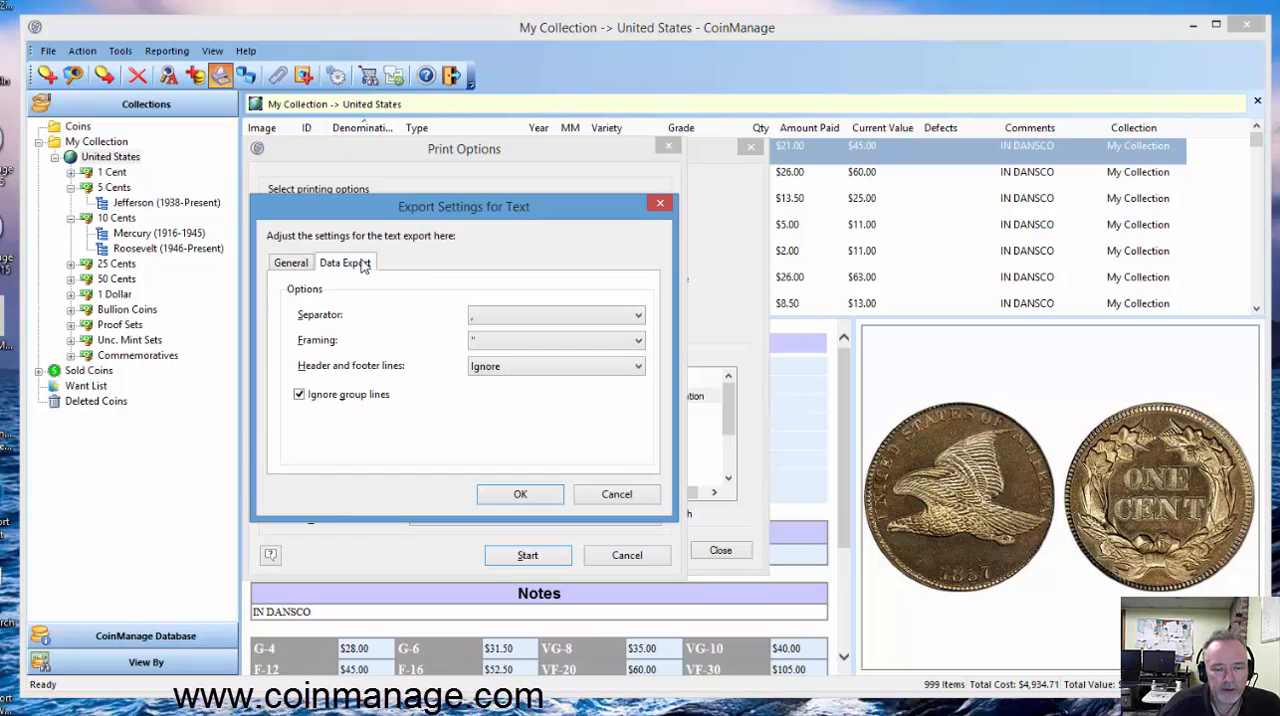
mouse_move(624, 378)
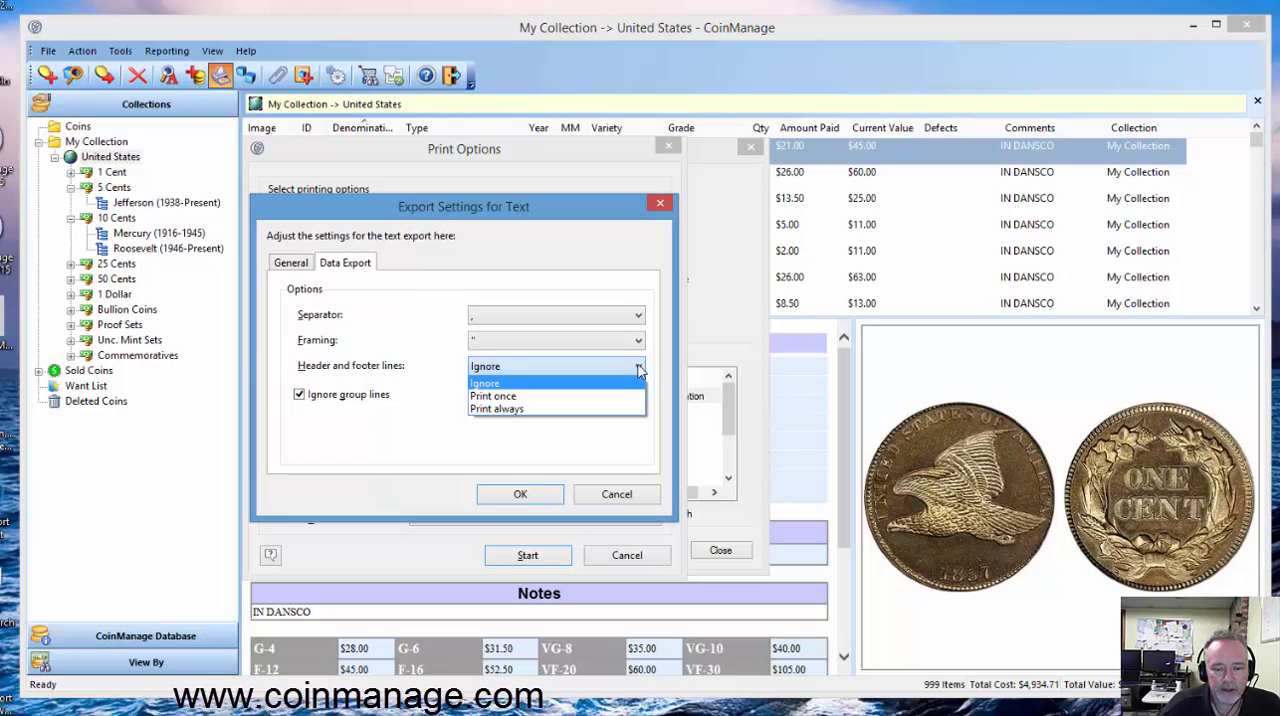
left_click(492, 396)
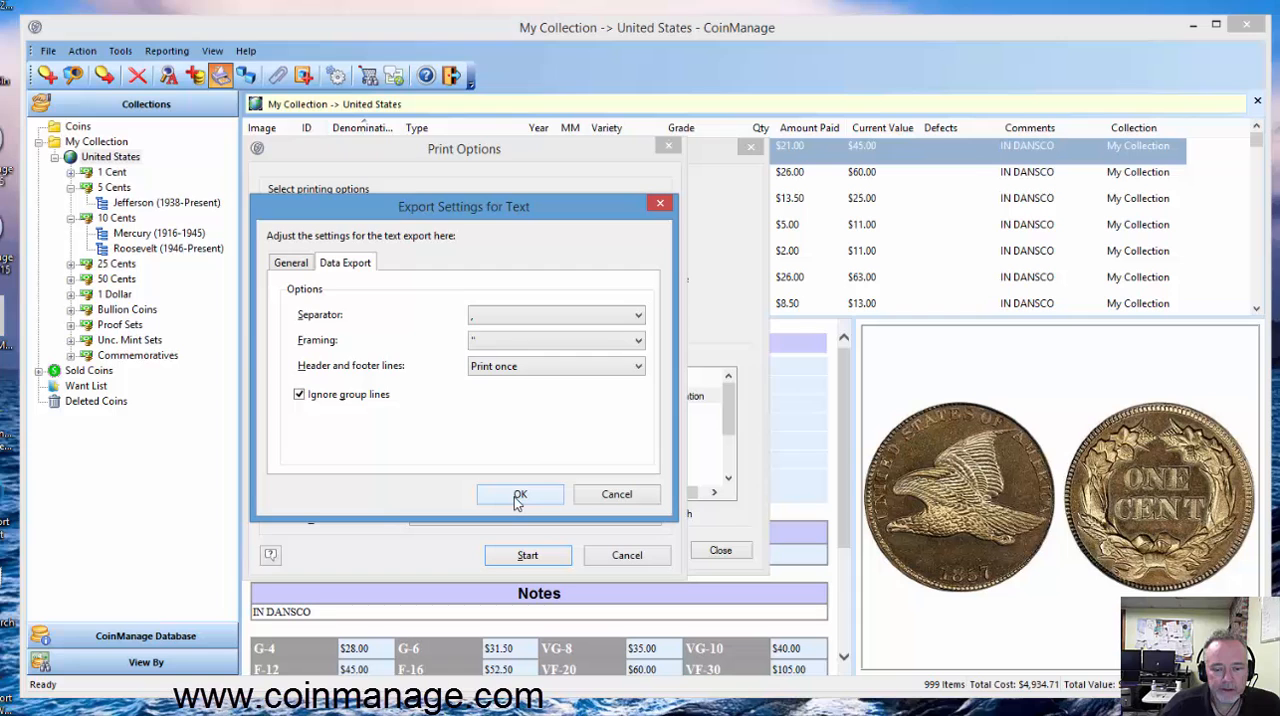
left_click(520, 494)
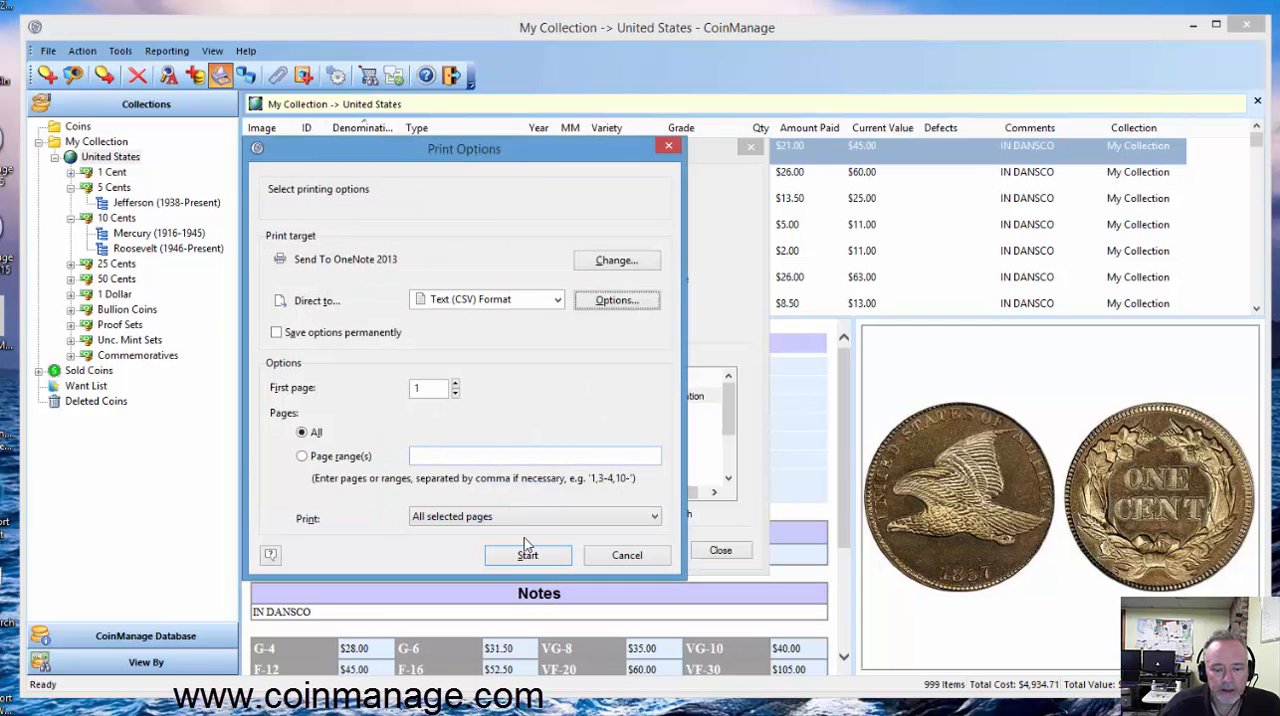
Export the US coins to a CSV text file named MyUSACoins.
left_click(528, 556)
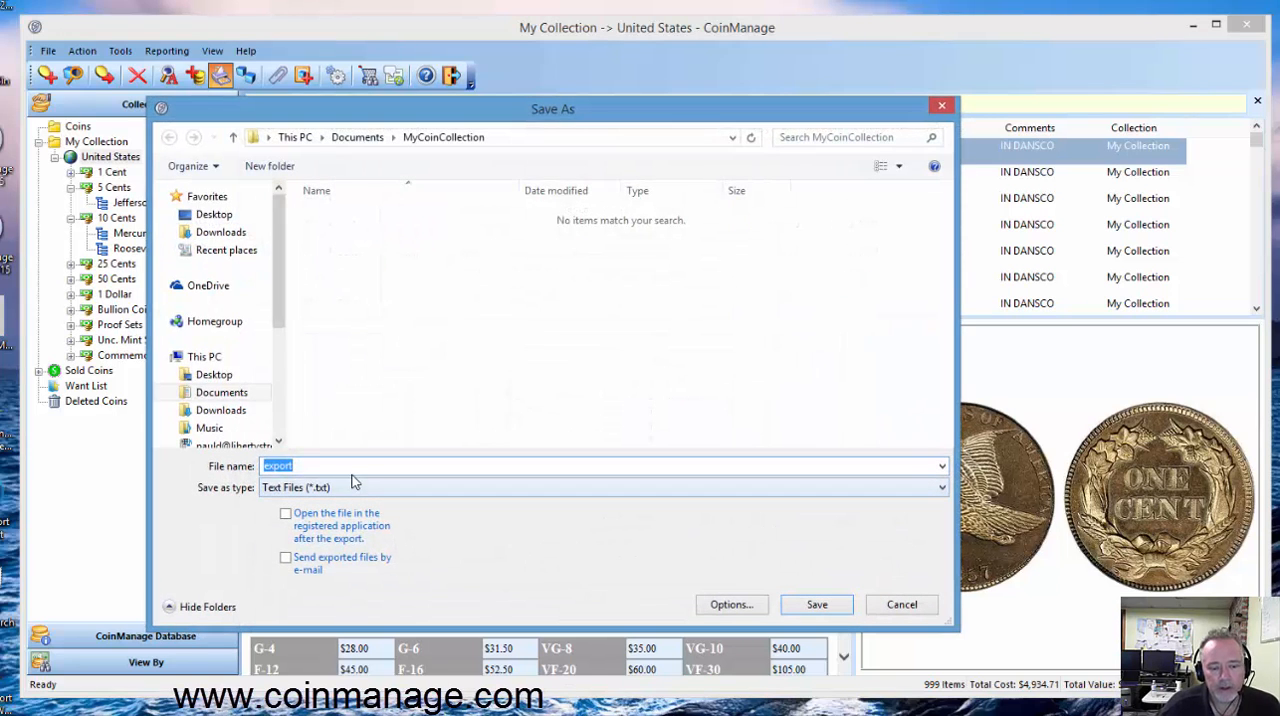
type("MyUSACin")
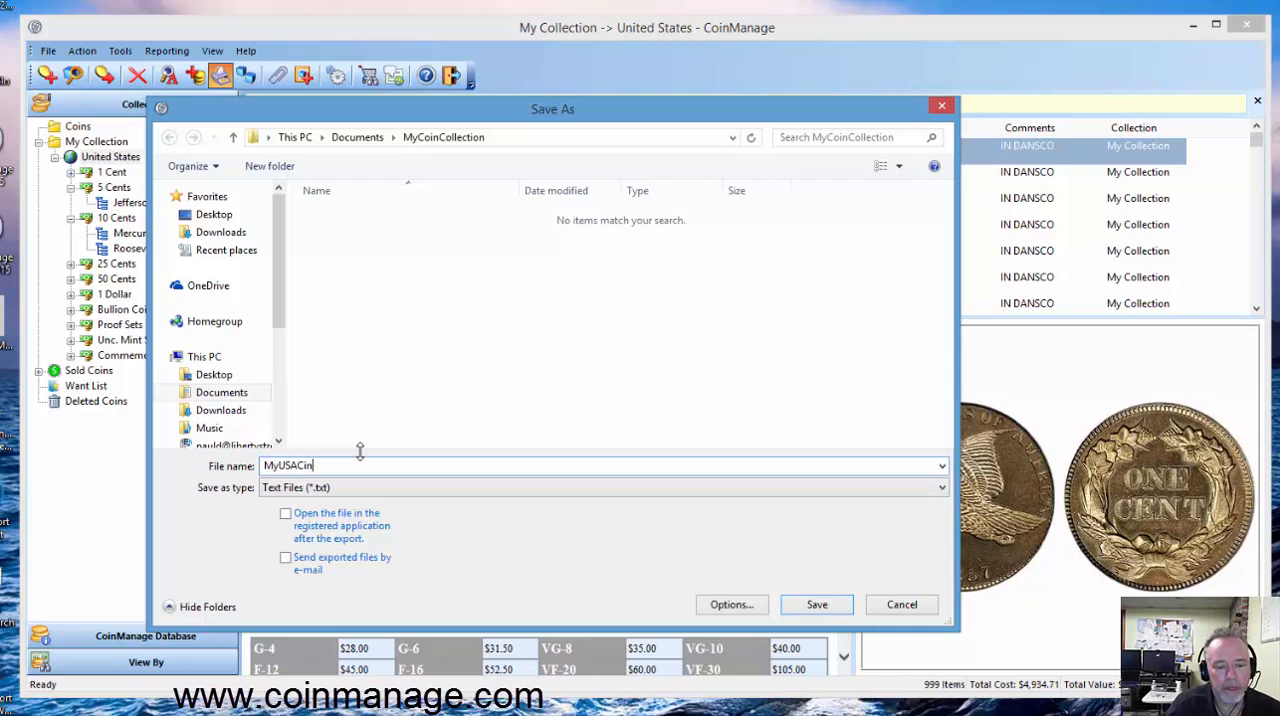
left_click(938, 488)
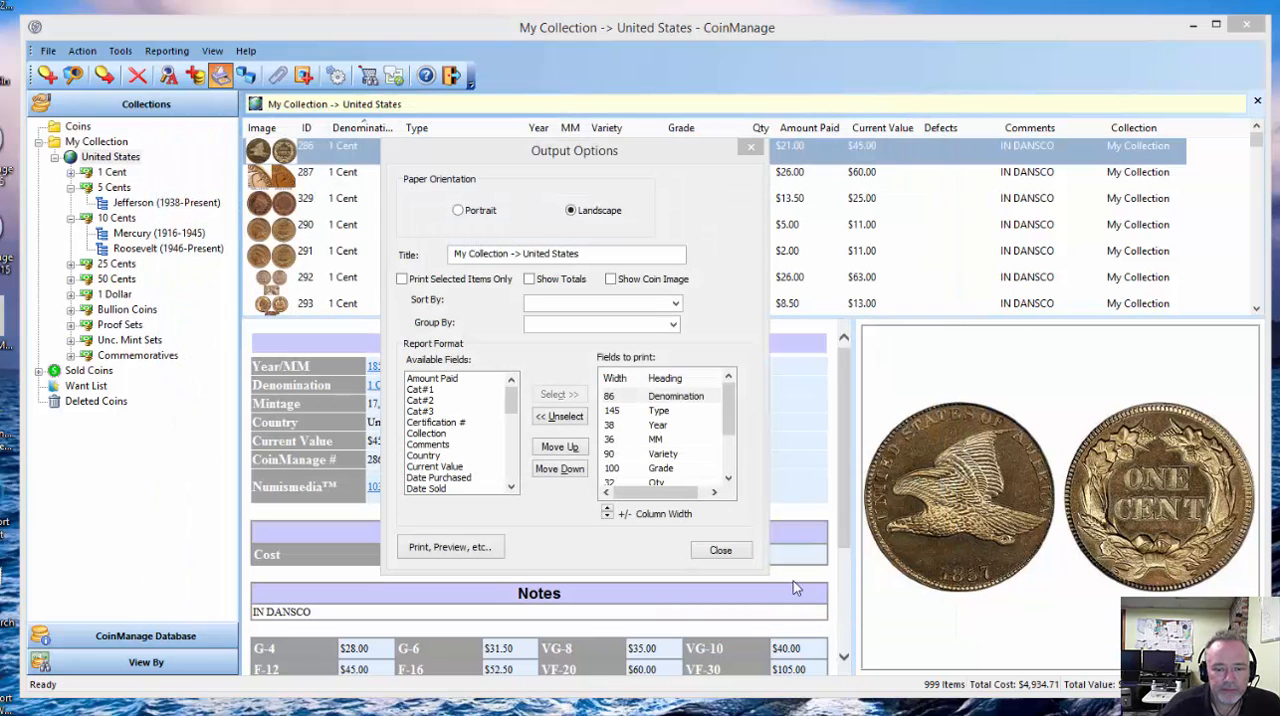
View the exported MyUSACoins CSV in Notepad, scrolling through the coin rows.
left_click(450, 546)
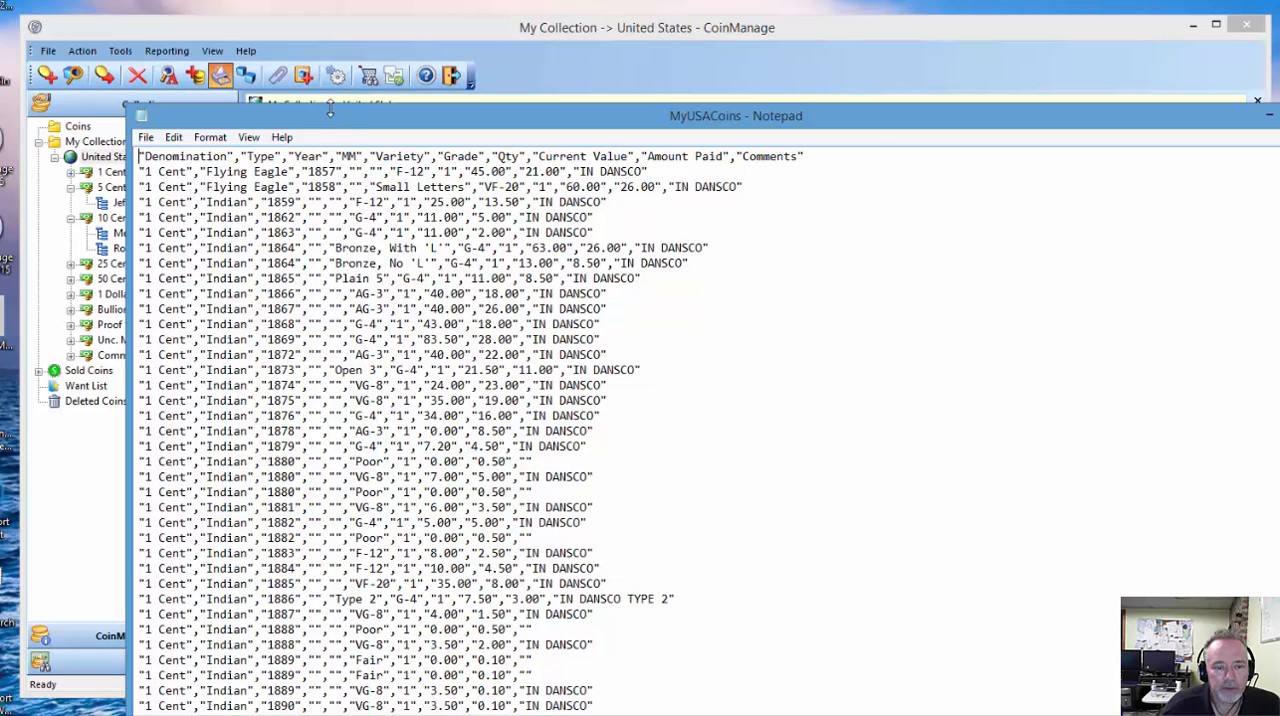
scroll("down", 3)
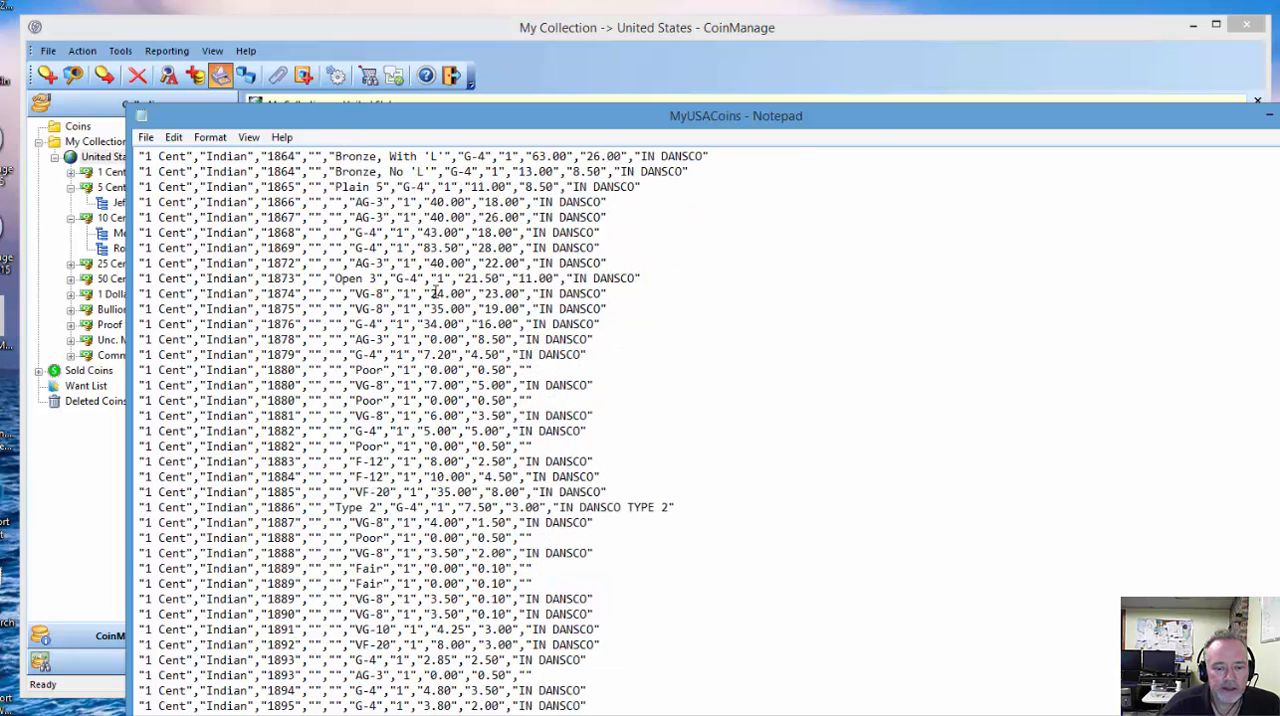